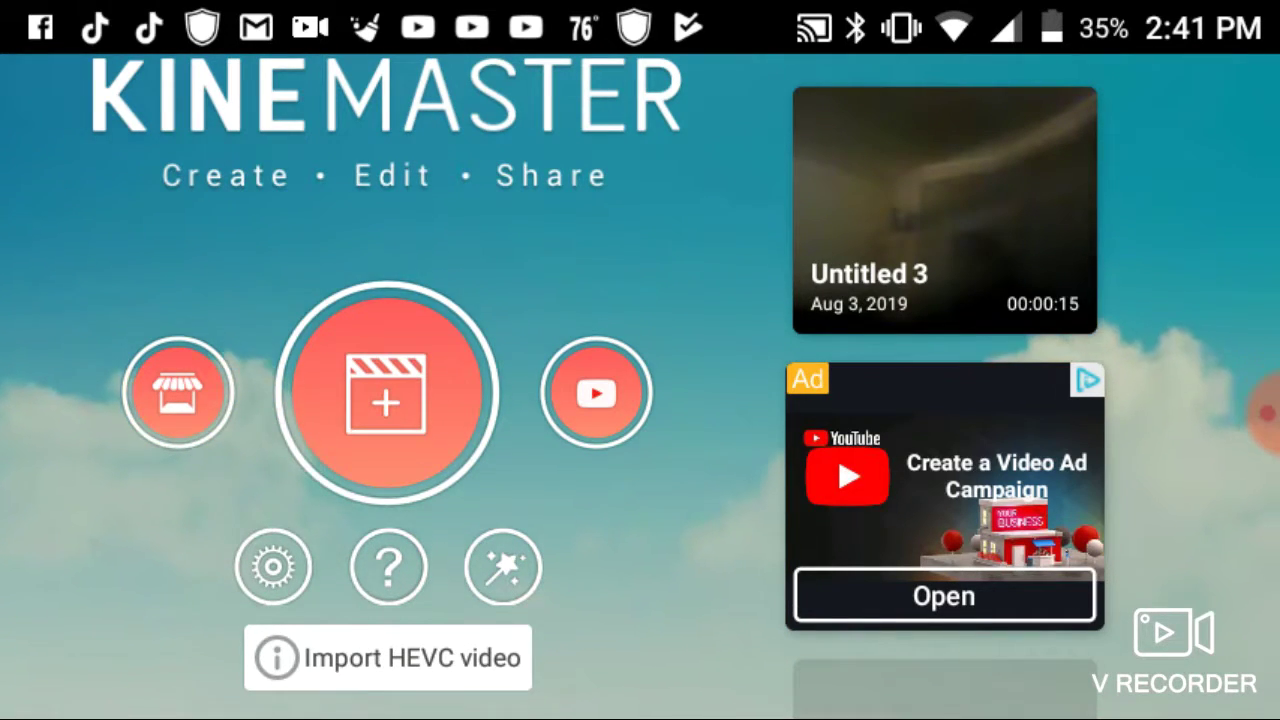
# Delete the old Untitled 3 project from the KineMaster home screen.
pyautogui.click(943, 205)
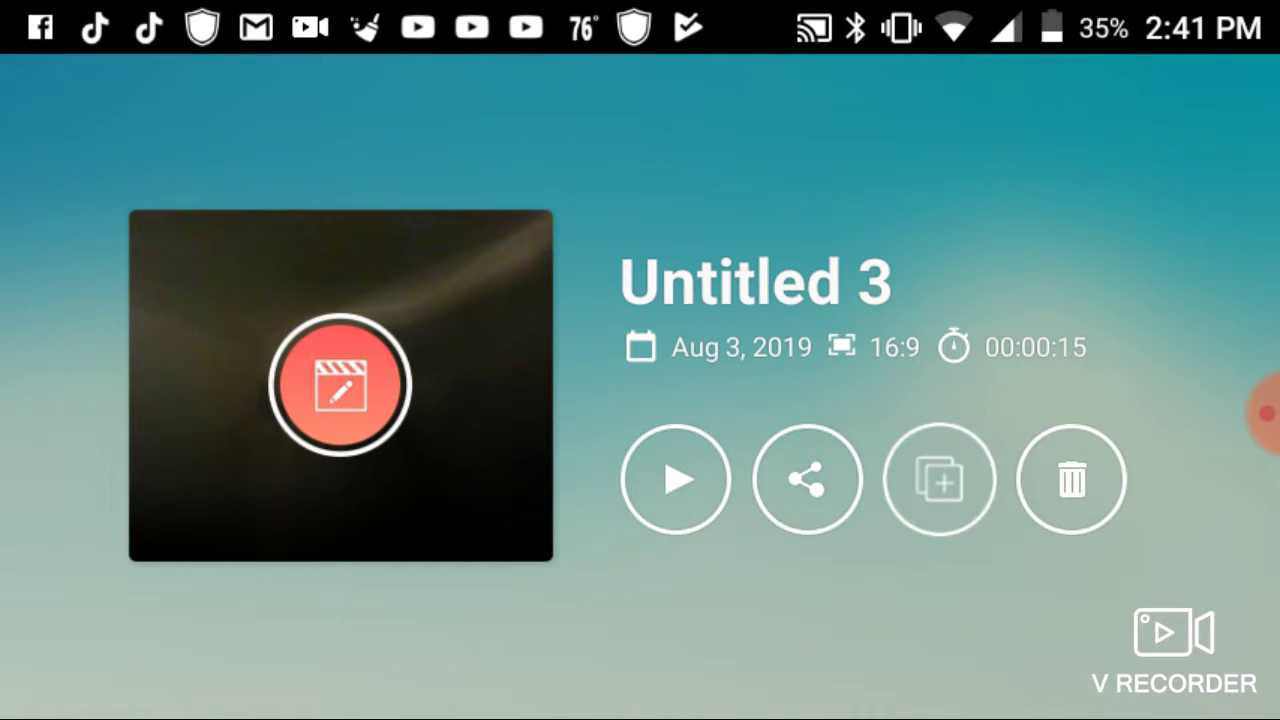
pyautogui.click(675, 479)
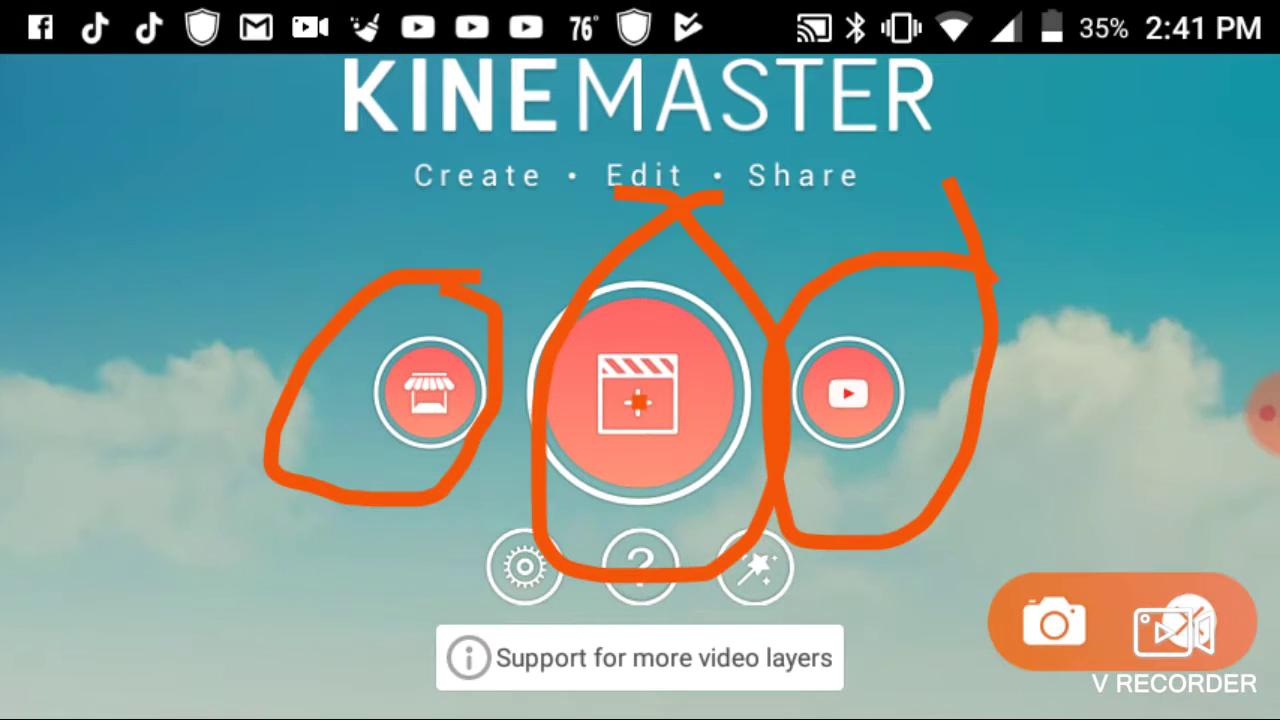
# Create a new empty project, choosing its aspect ratio, and load it in the editor.
pyautogui.click(640, 395)
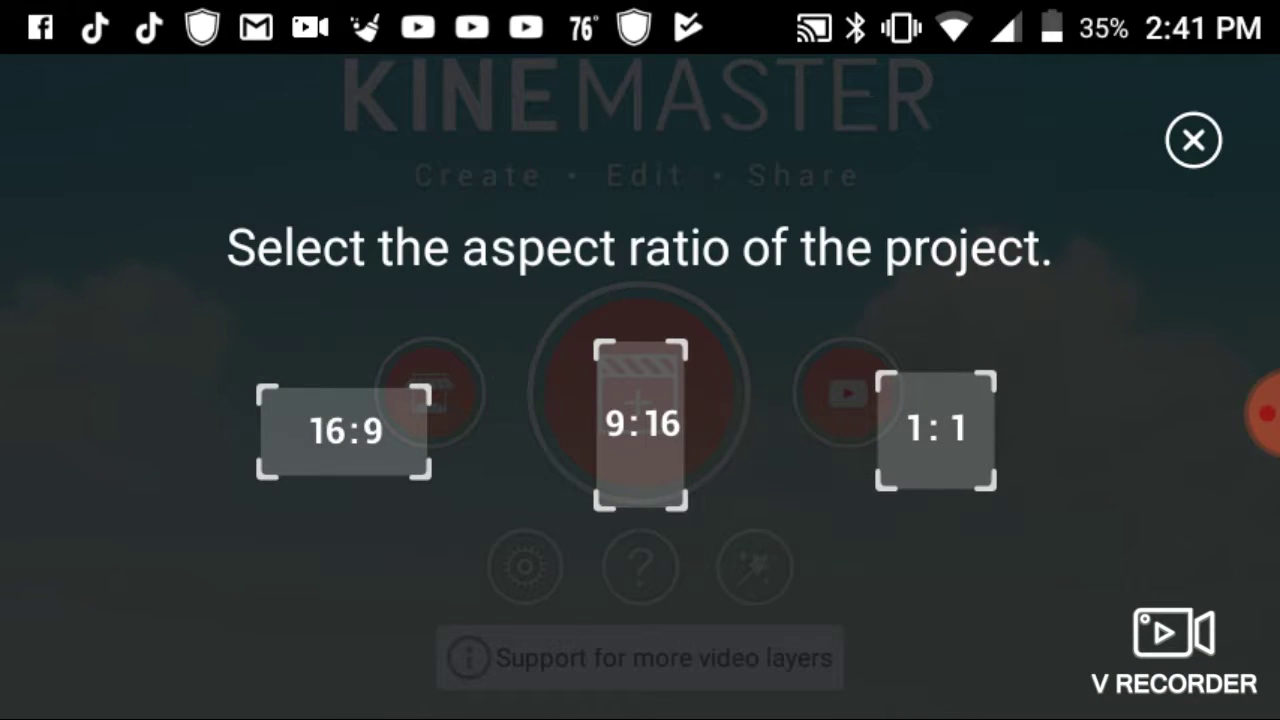
pyautogui.click(1193, 139)
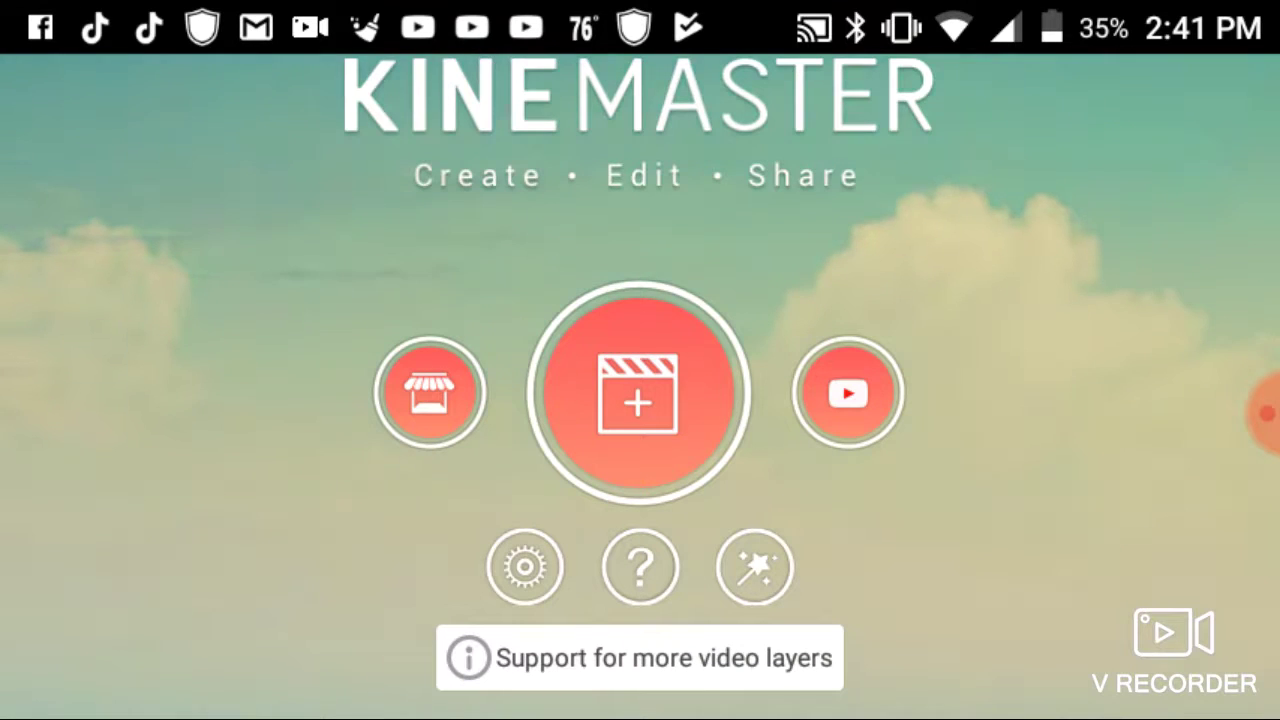
pyautogui.click(637, 390)
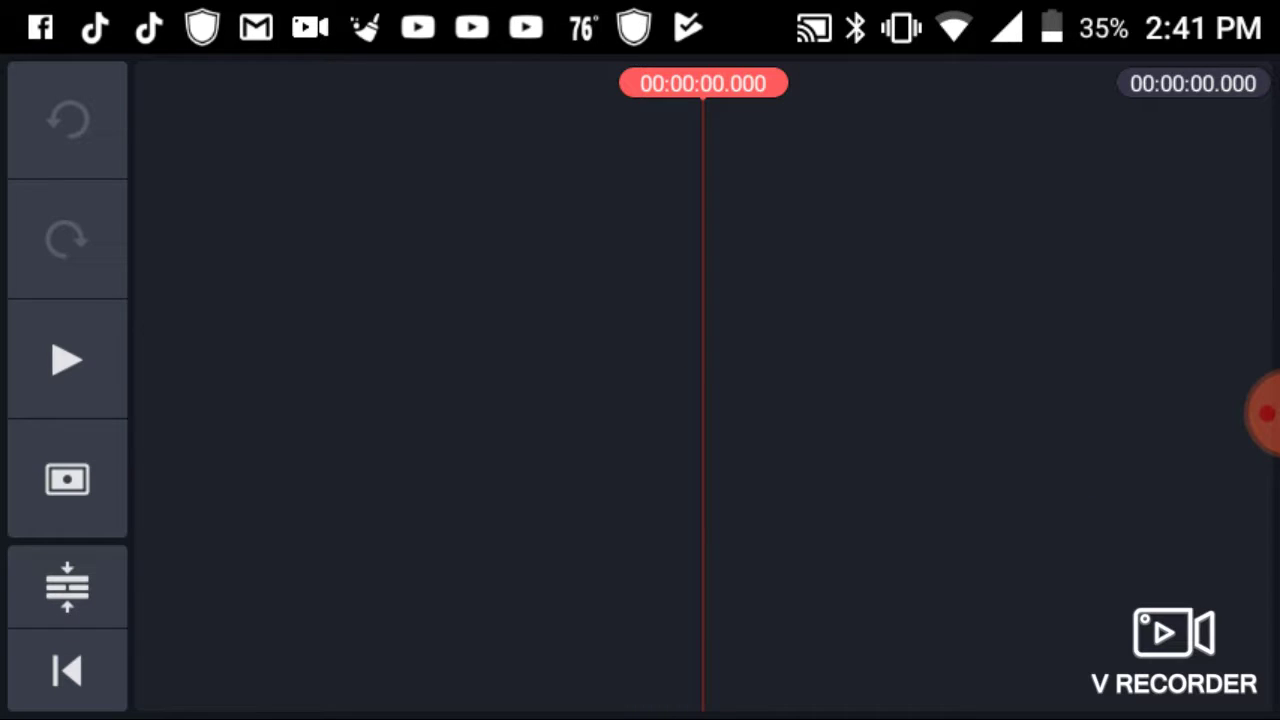
pyautogui.click(67, 479)
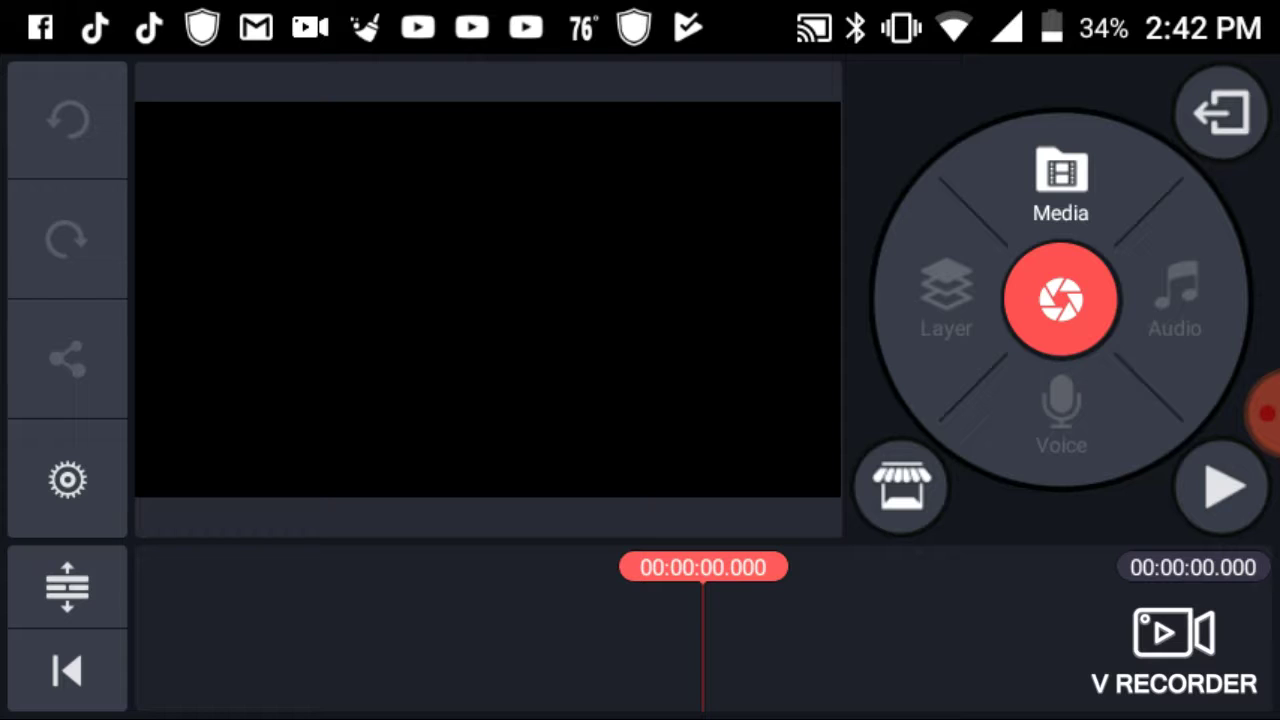
# Browse the Background, Favorites and WAV media folders, then go into the Camera folder.
pyautogui.click(1060, 180)
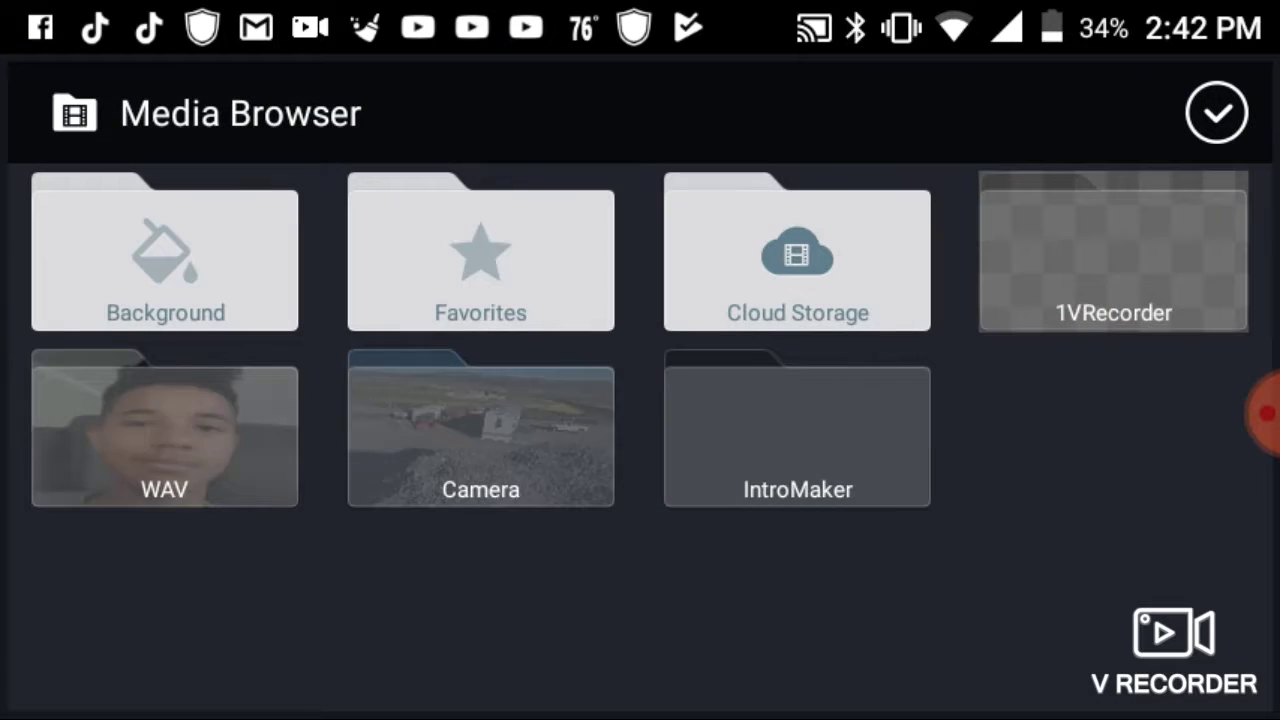
pyautogui.click(165, 252)
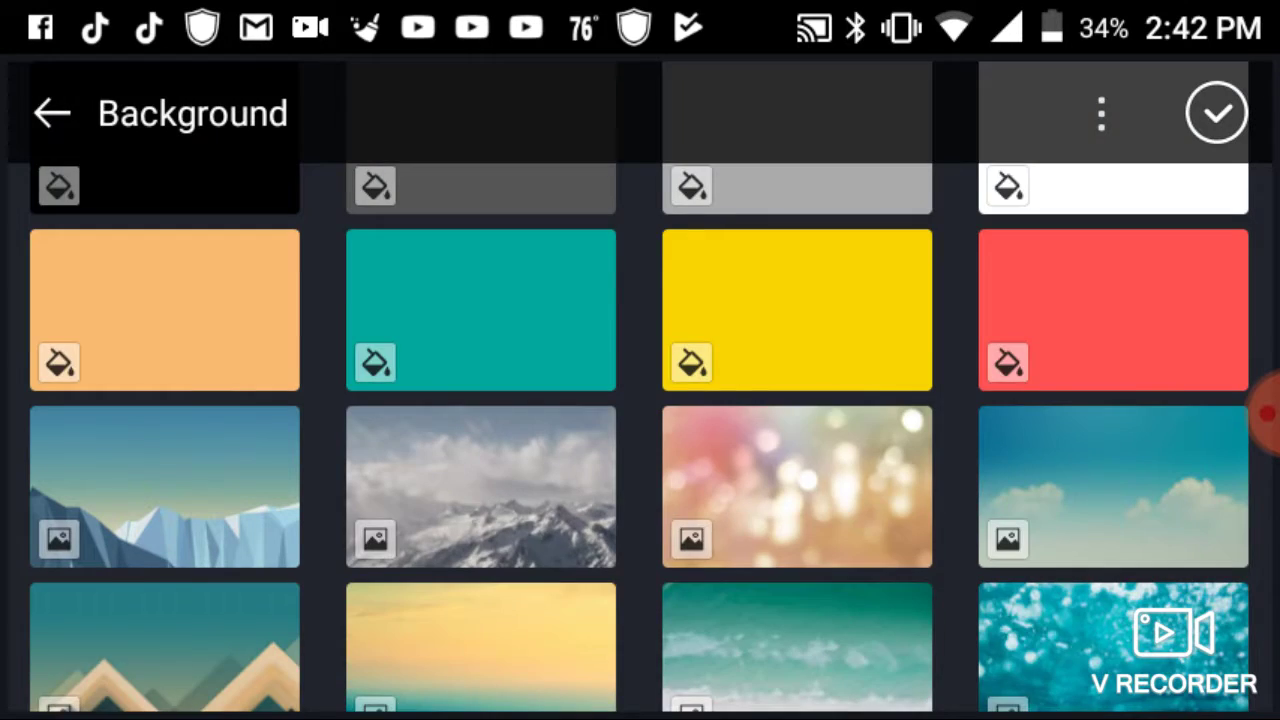
pyautogui.scroll(-3)
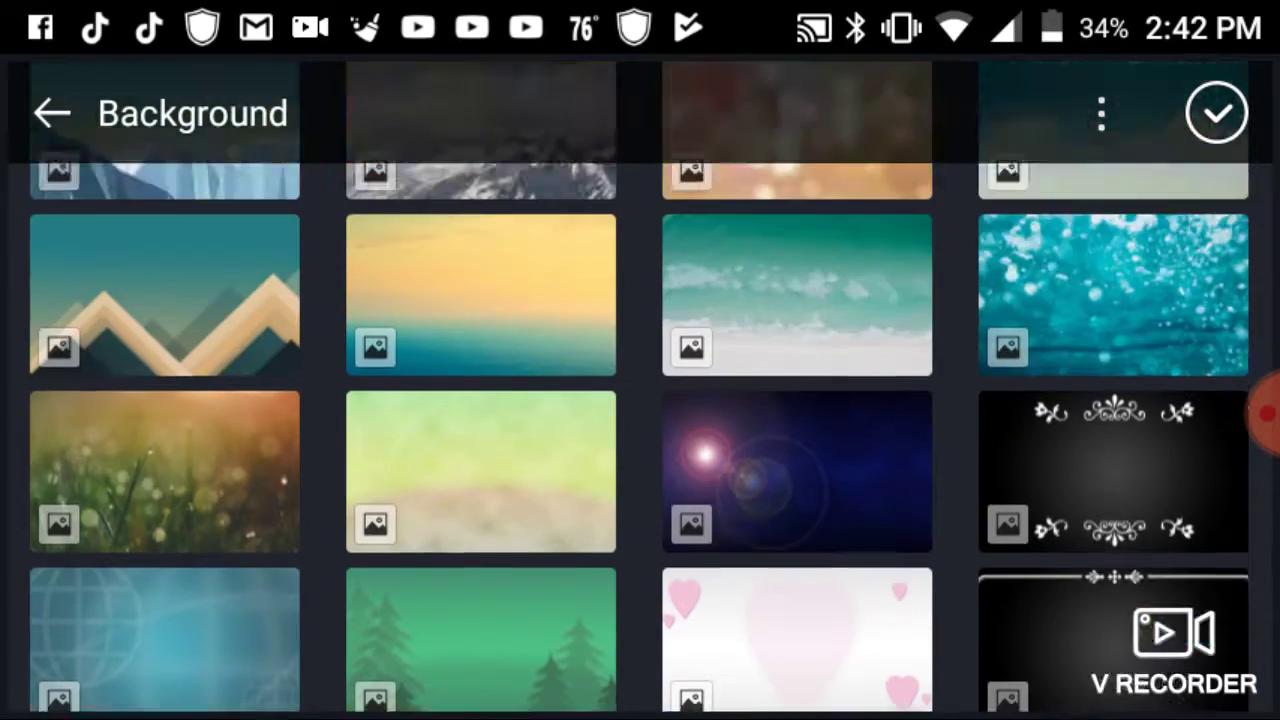
pyautogui.click(52, 112)
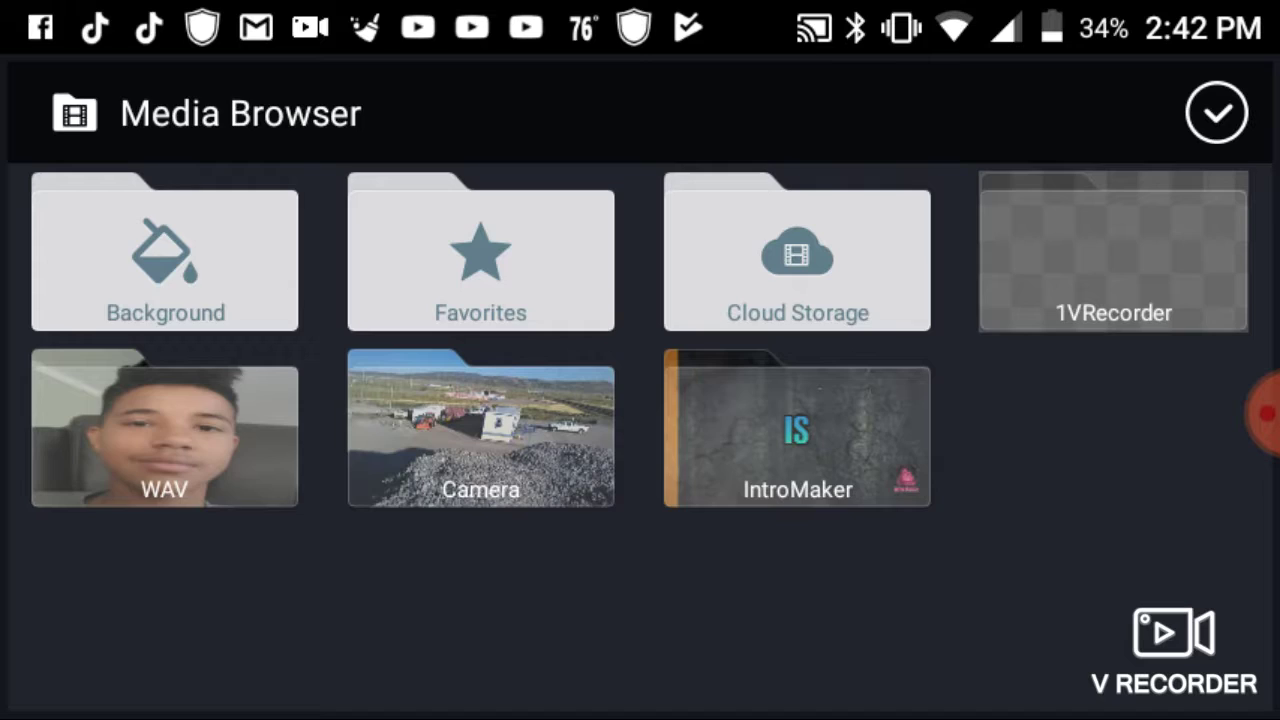
pyautogui.click(480, 252)
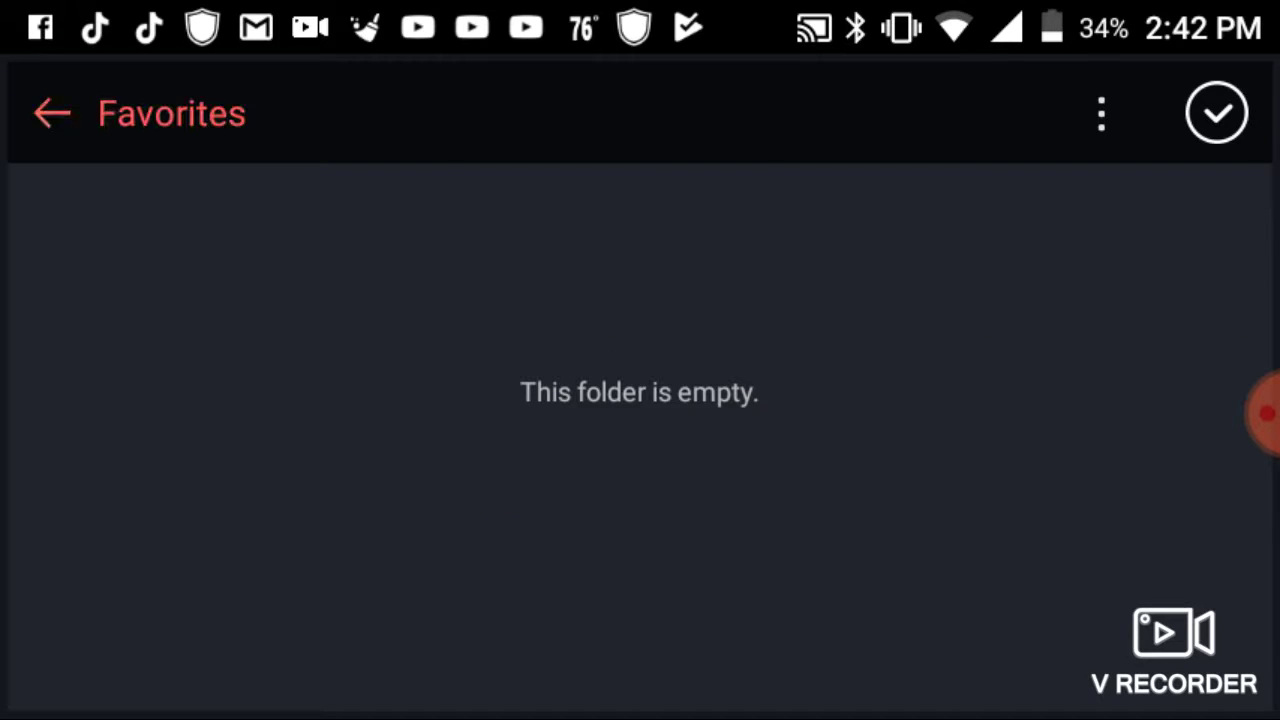
pyautogui.click(52, 112)
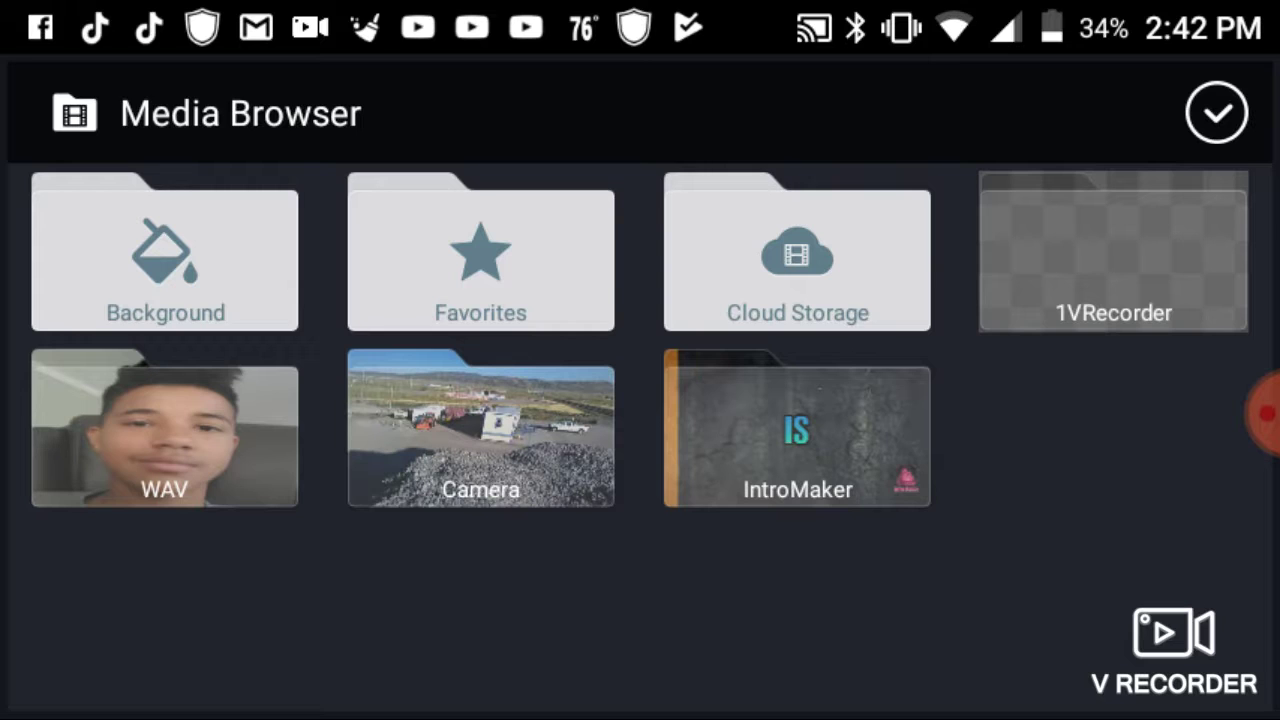
pyautogui.click(164, 428)
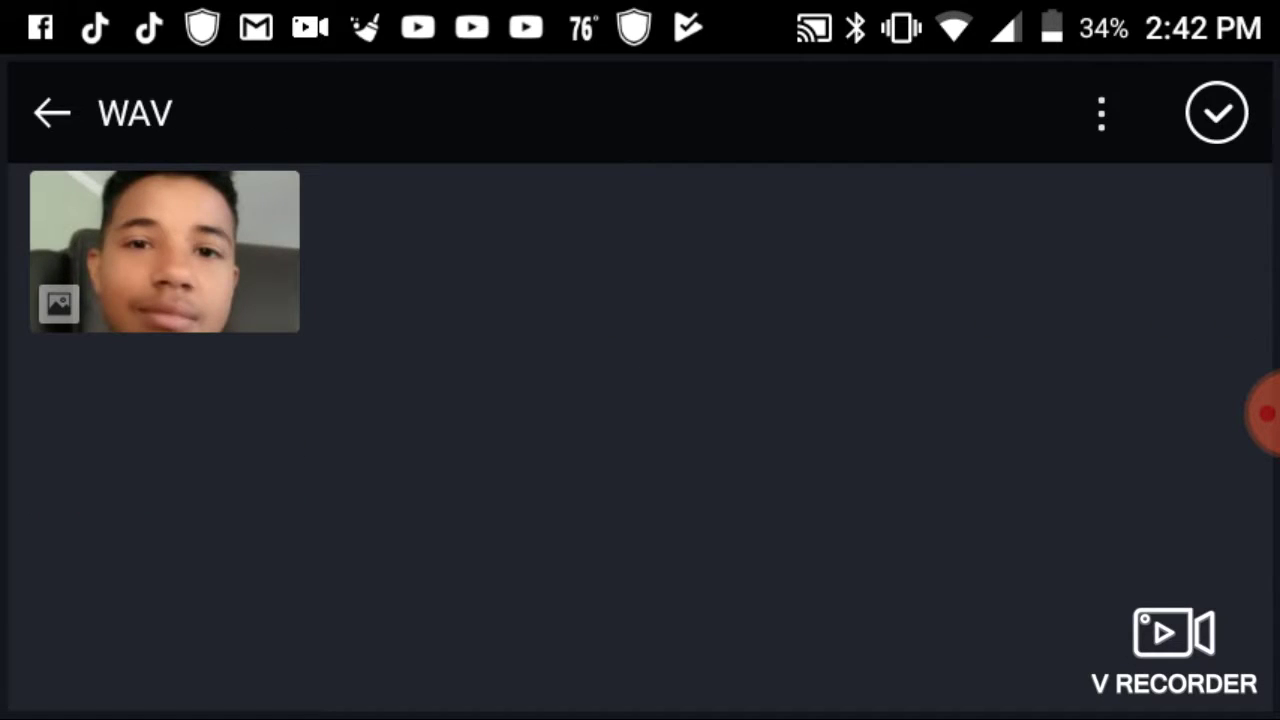
pyautogui.click(51, 112)
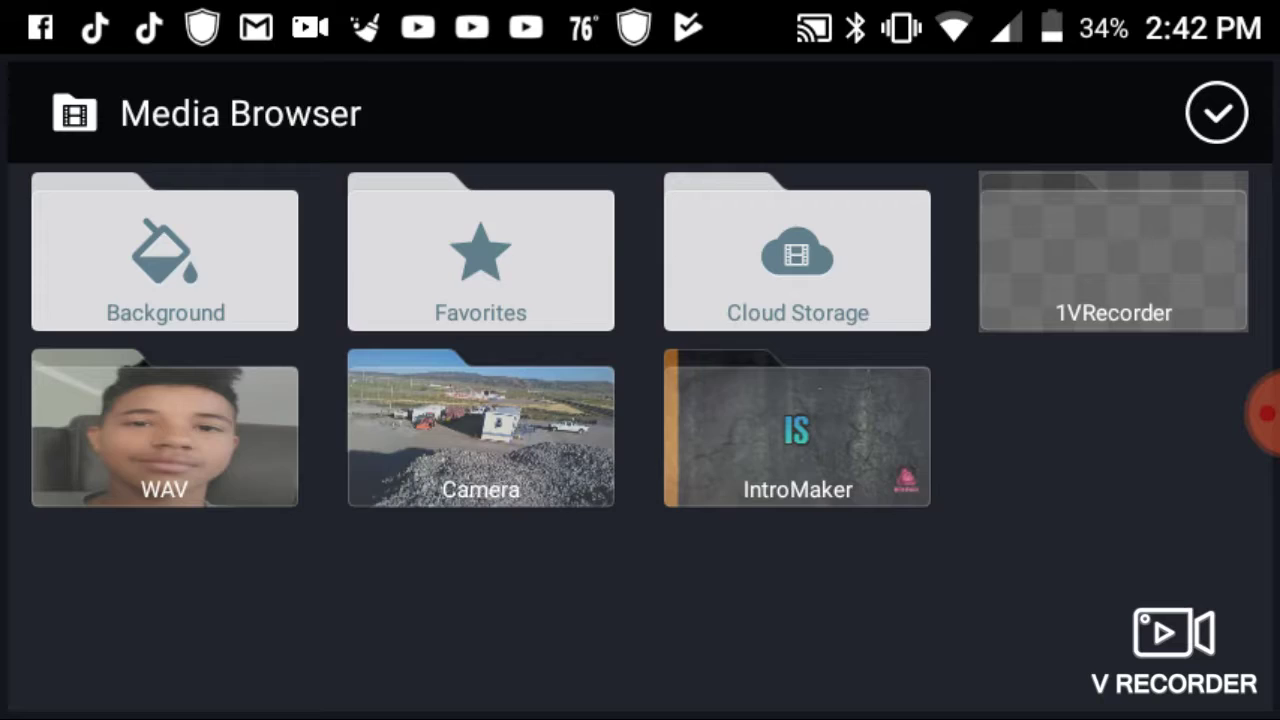
pyautogui.click(480, 428)
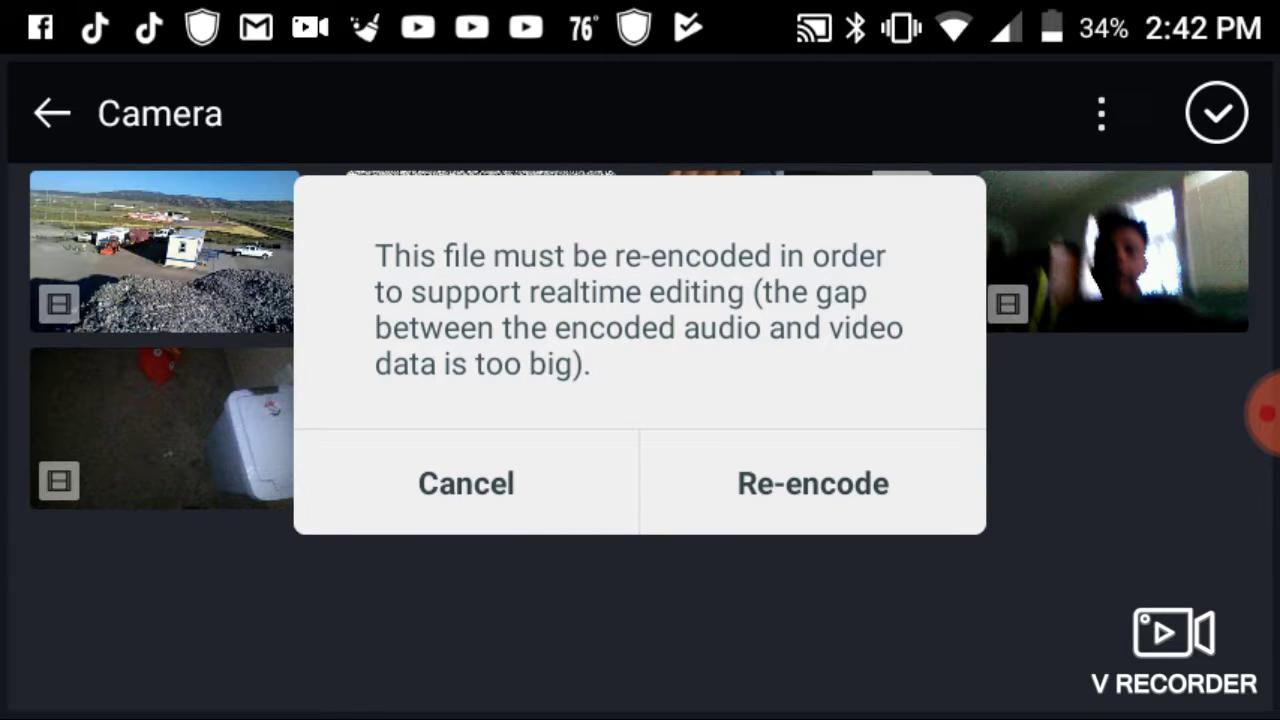
# Re-encode and place the intro clips on the timeline, then jump back to the project start.
pyautogui.click(812, 483)
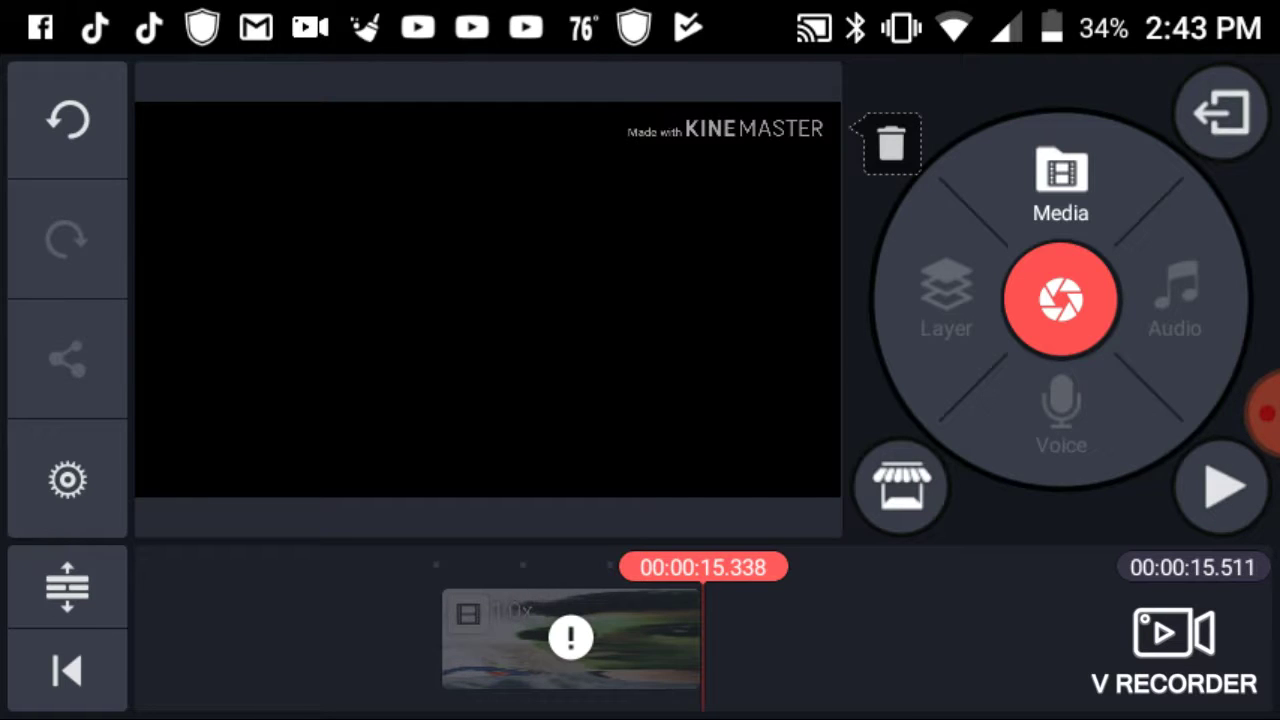
pyautogui.click(890, 143)
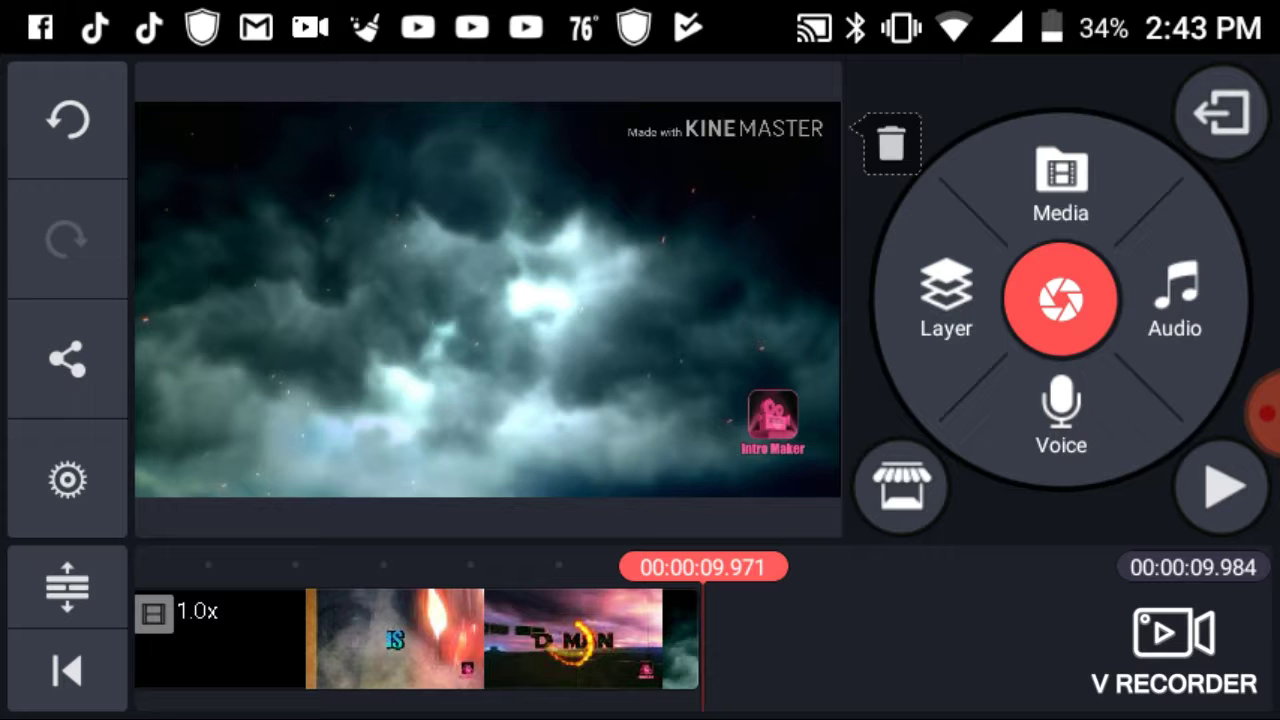
pyautogui.click(67, 670)
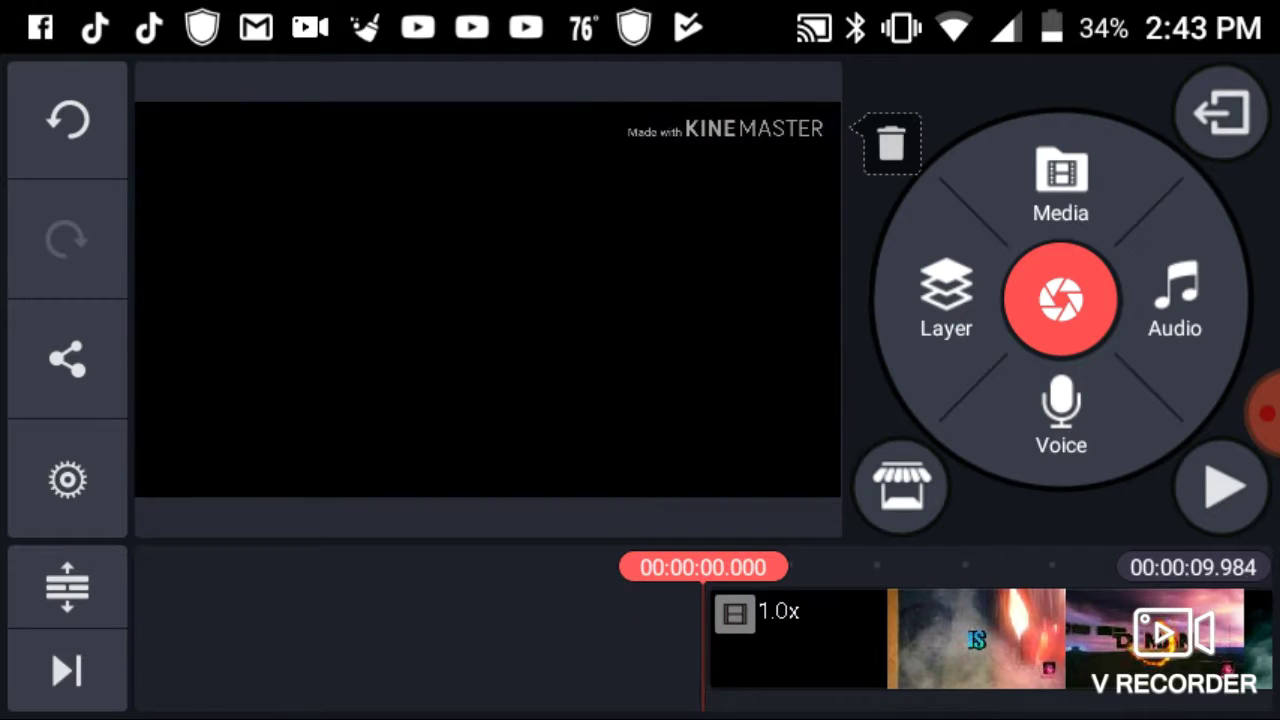
pyautogui.click(1221, 487)
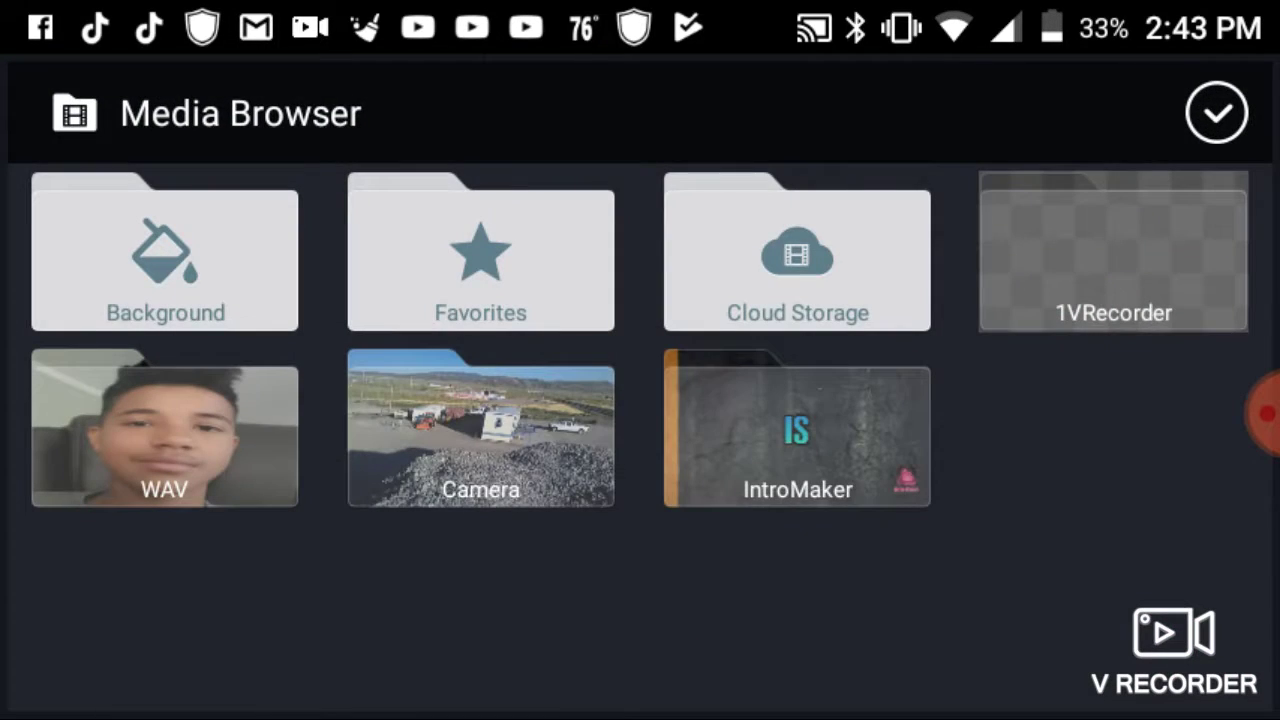
# Add the Camera footage after the intro, extending the project to about 09:26.
pyautogui.click(480, 430)
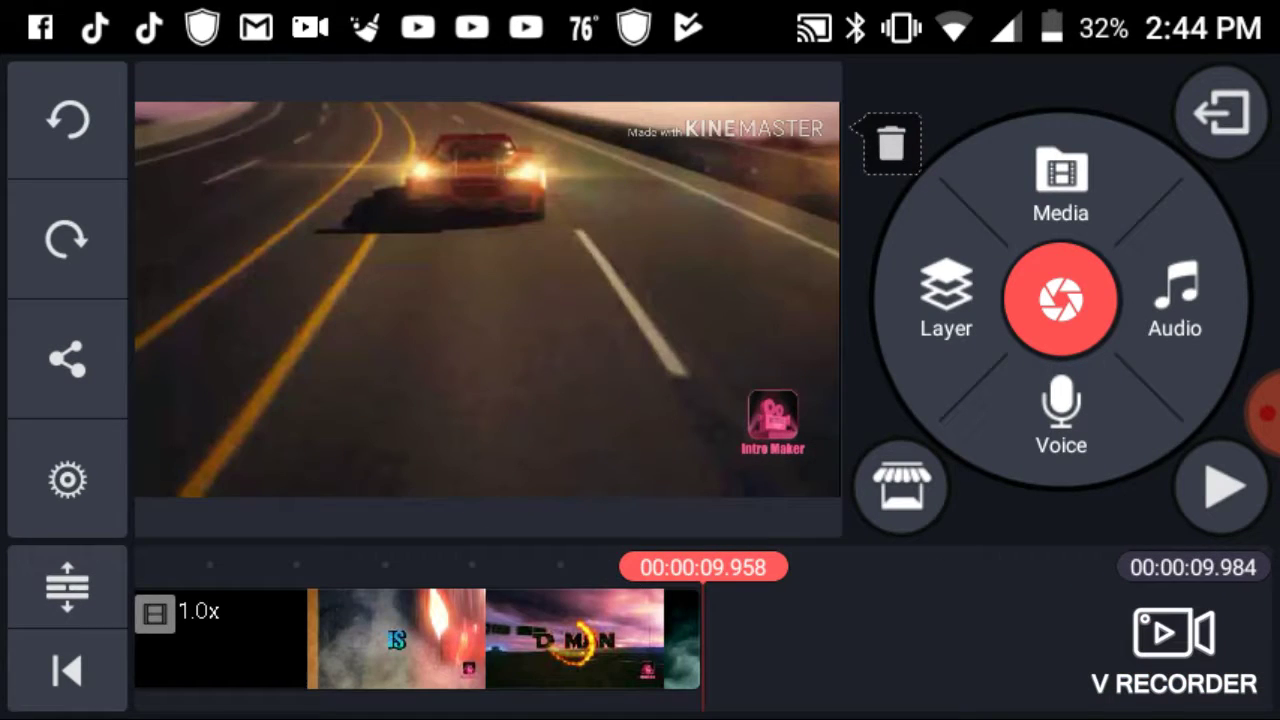
pyautogui.click(1060, 185)
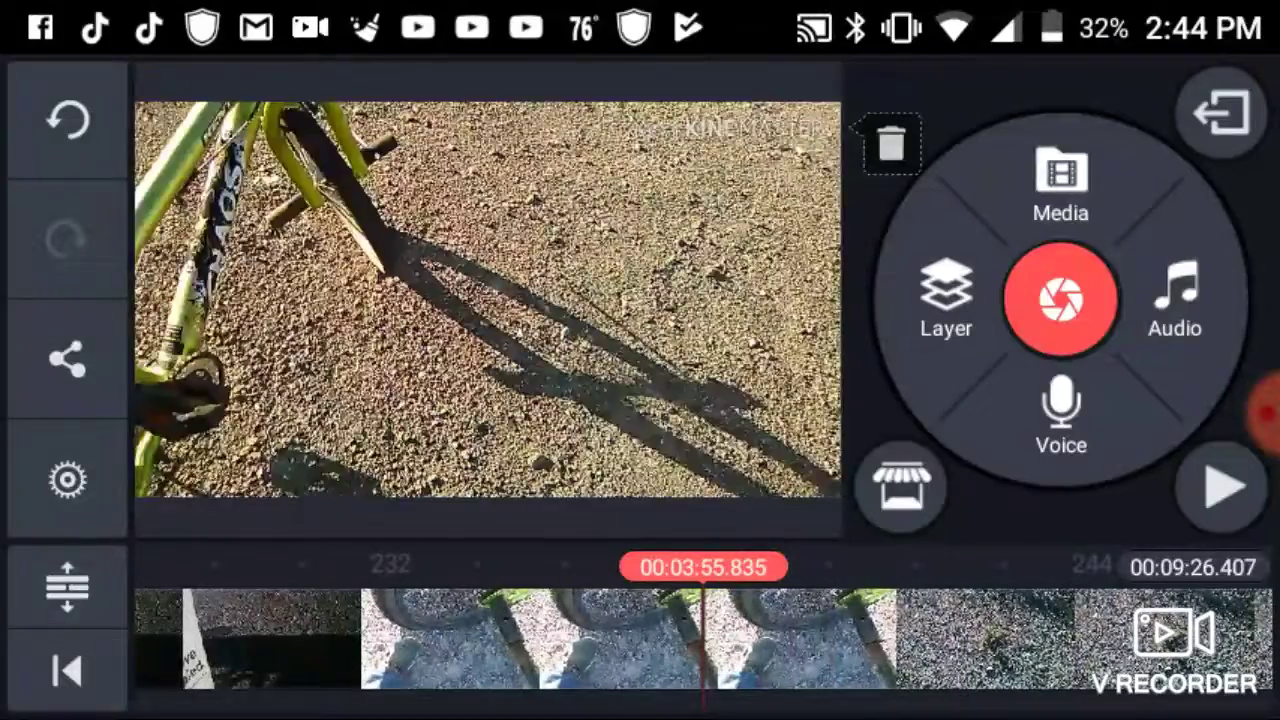
# Play and pause the preview through the footage, stopping at the gravel shot at 03:49.860.
pyautogui.click(1219, 488)
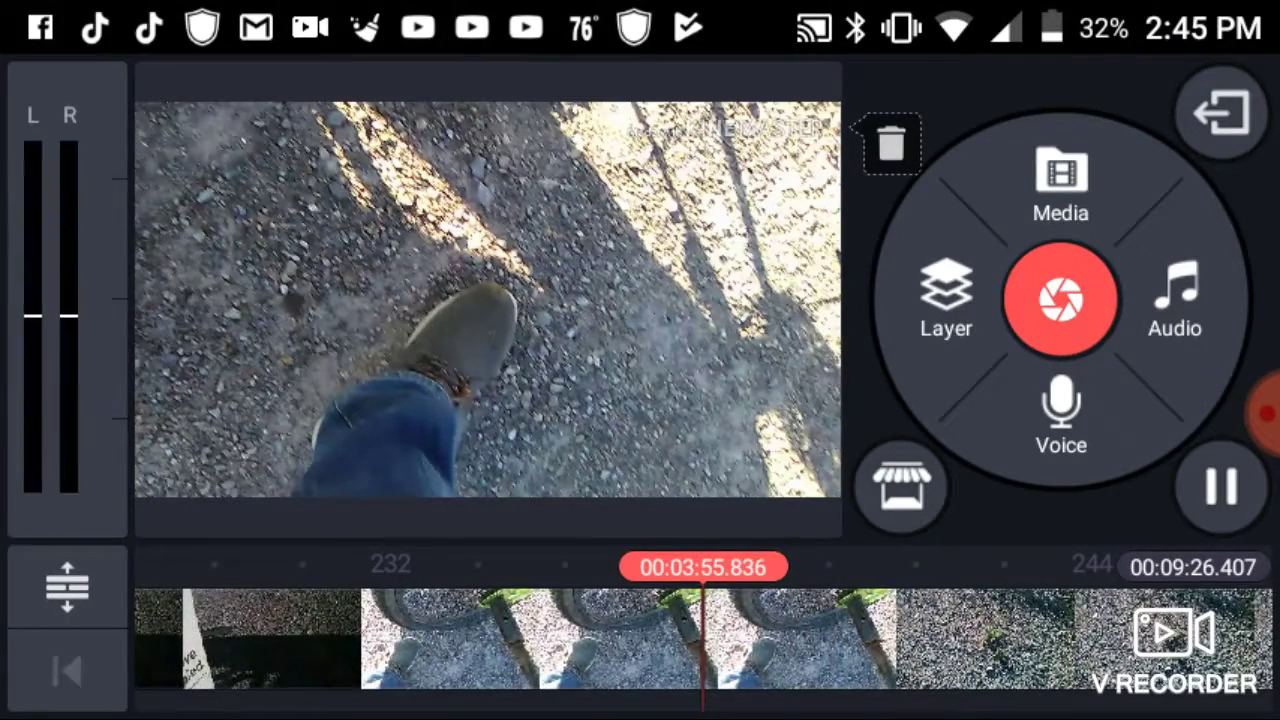
pyautogui.click(1219, 488)
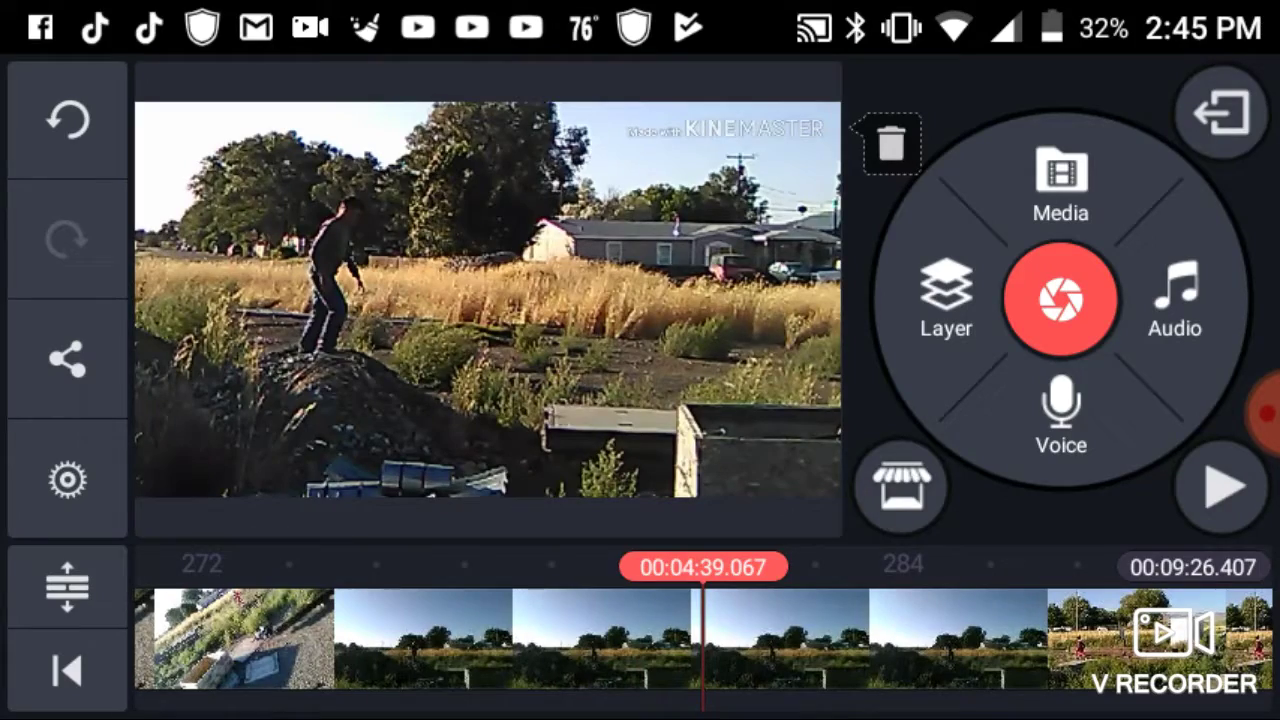
pyautogui.click(1219, 488)
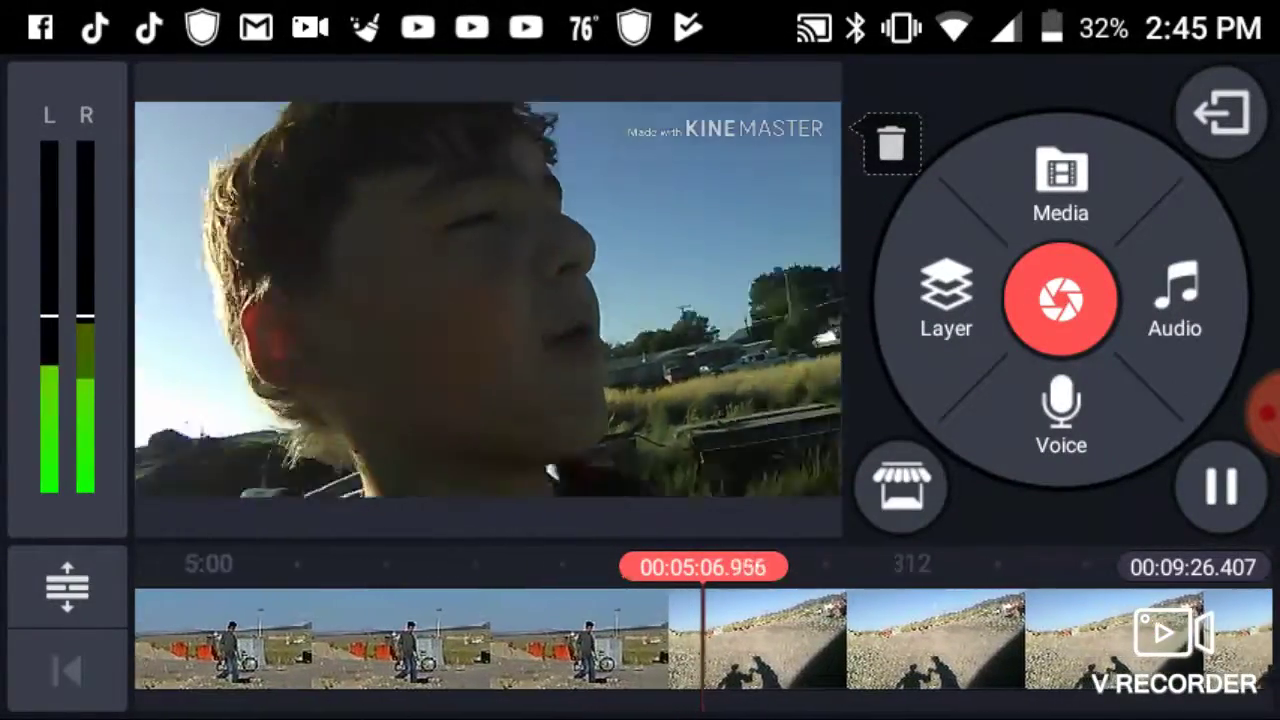
pyautogui.click(1221, 488)
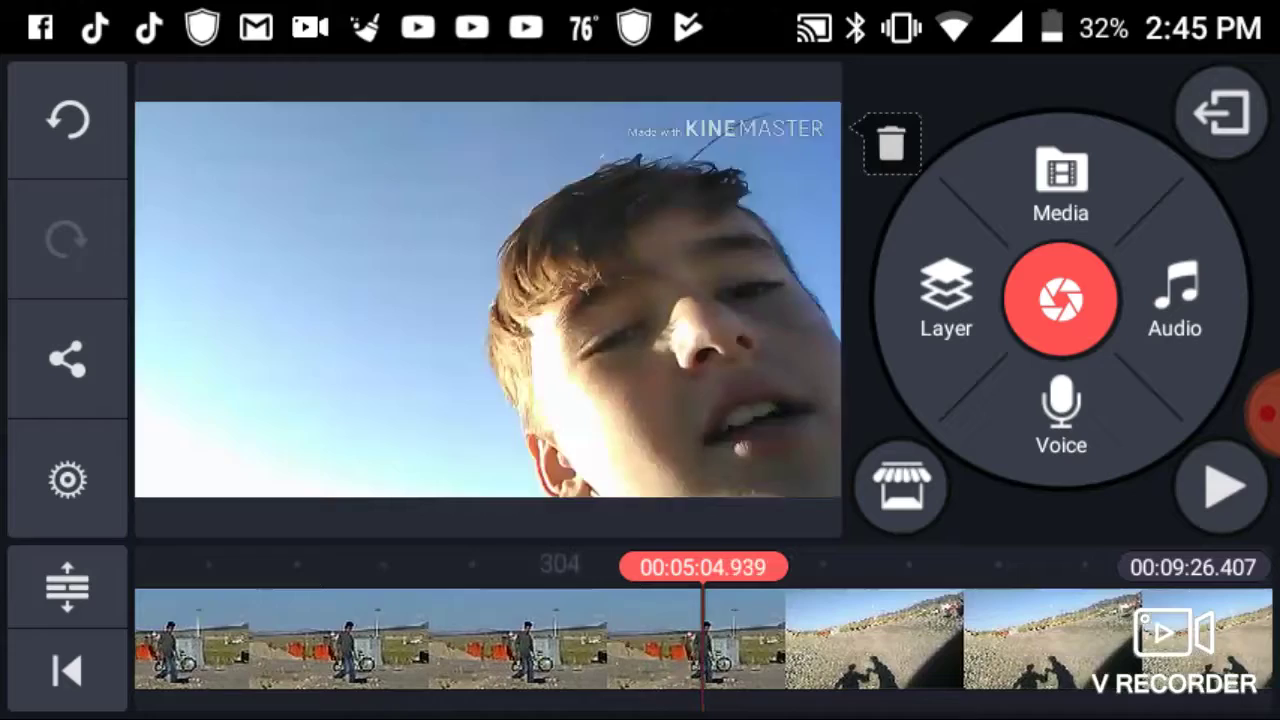
pyautogui.click(1219, 487)
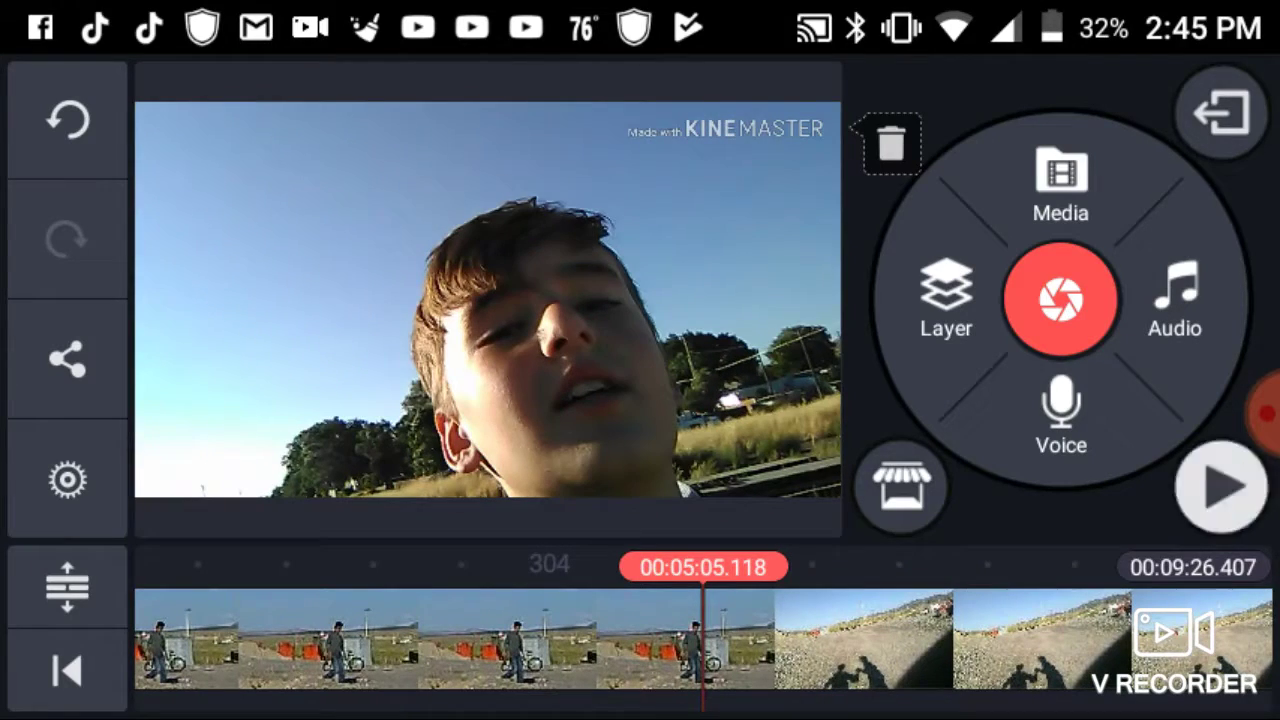
pyautogui.click(1220, 487)
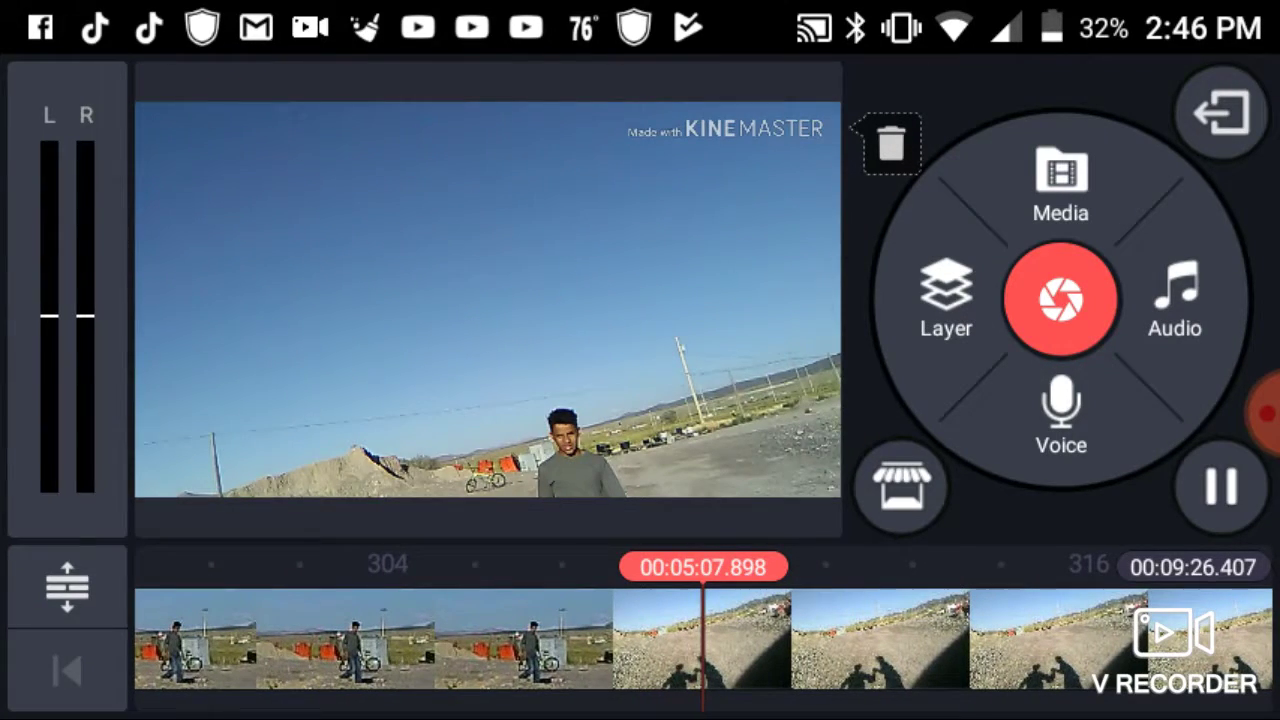
pyautogui.click(1220, 487)
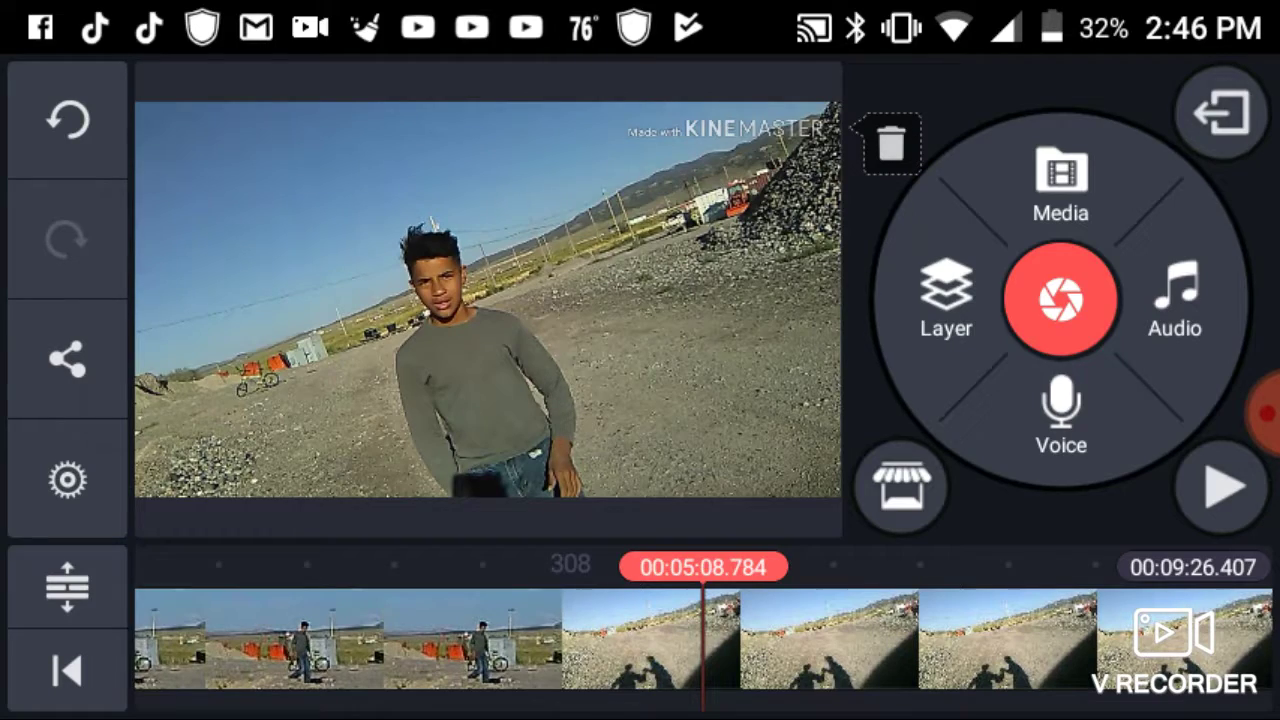
pyautogui.click(1219, 487)
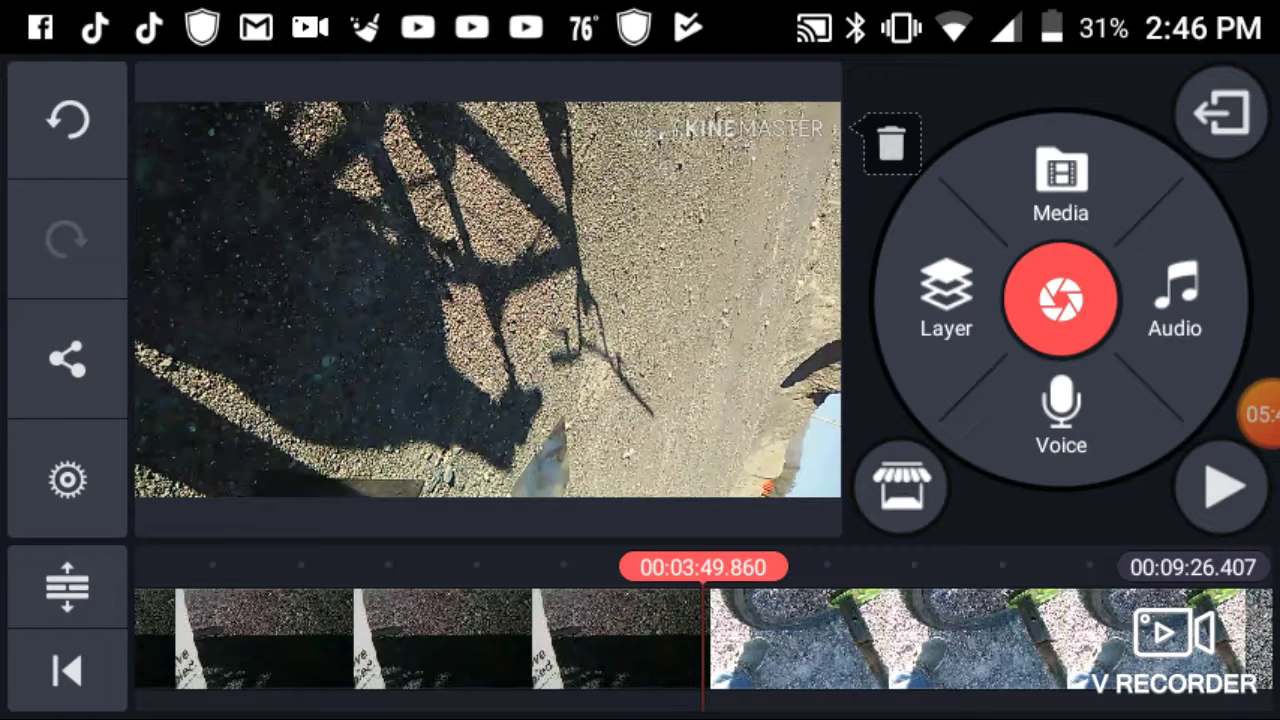
# Add a text layer reading 'feel the cringe' at 03:49.860.
pyautogui.click(945, 300)
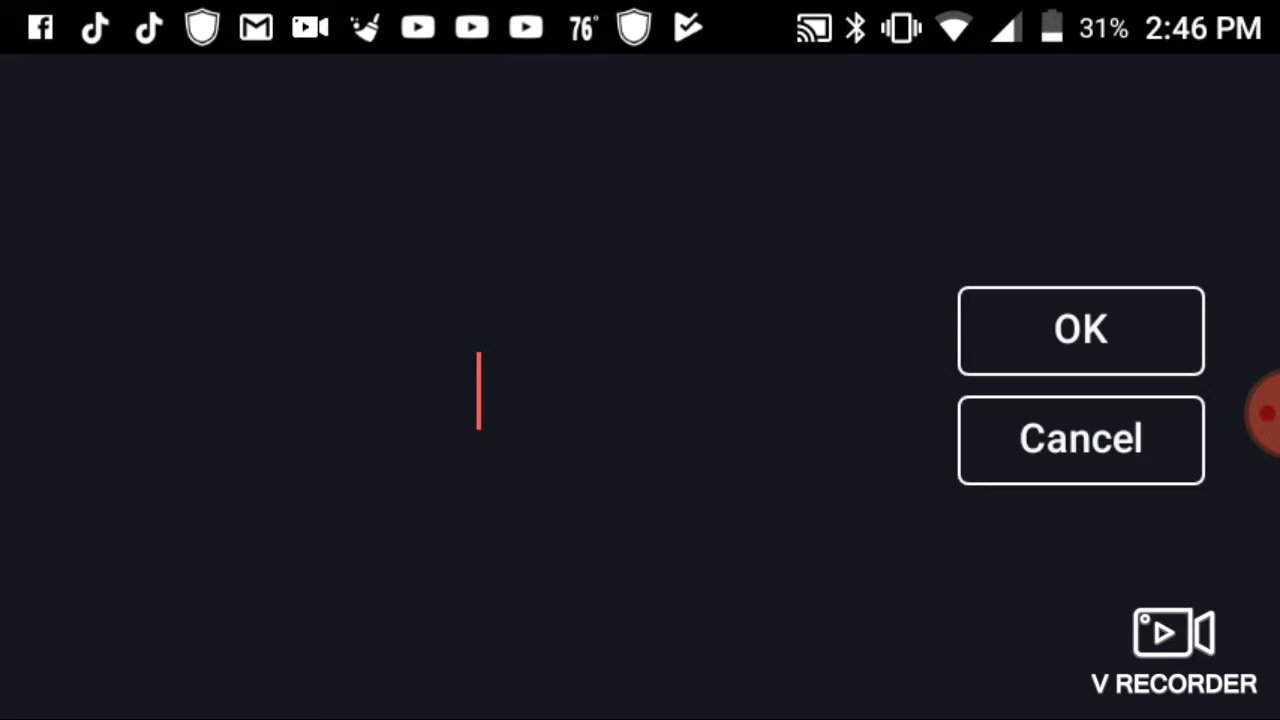
pyautogui.write('t')
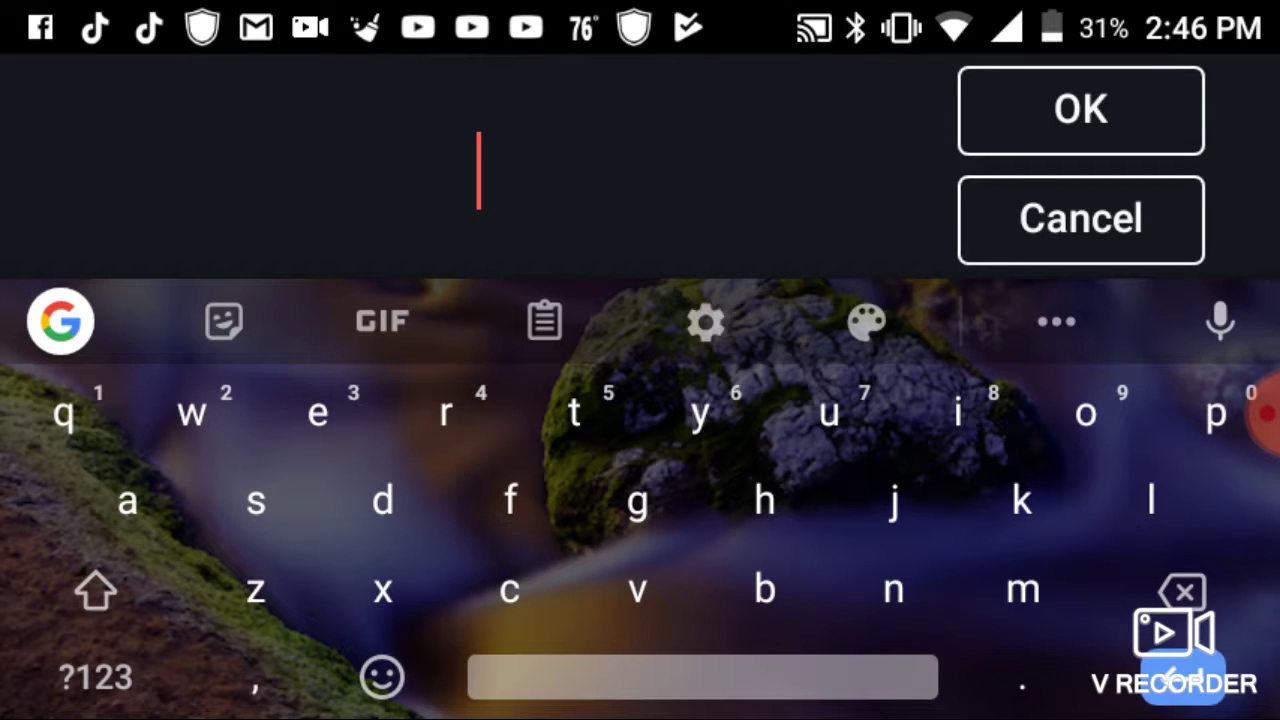
pyautogui.click(1190, 640)
pyautogui.write('feel the cringe')
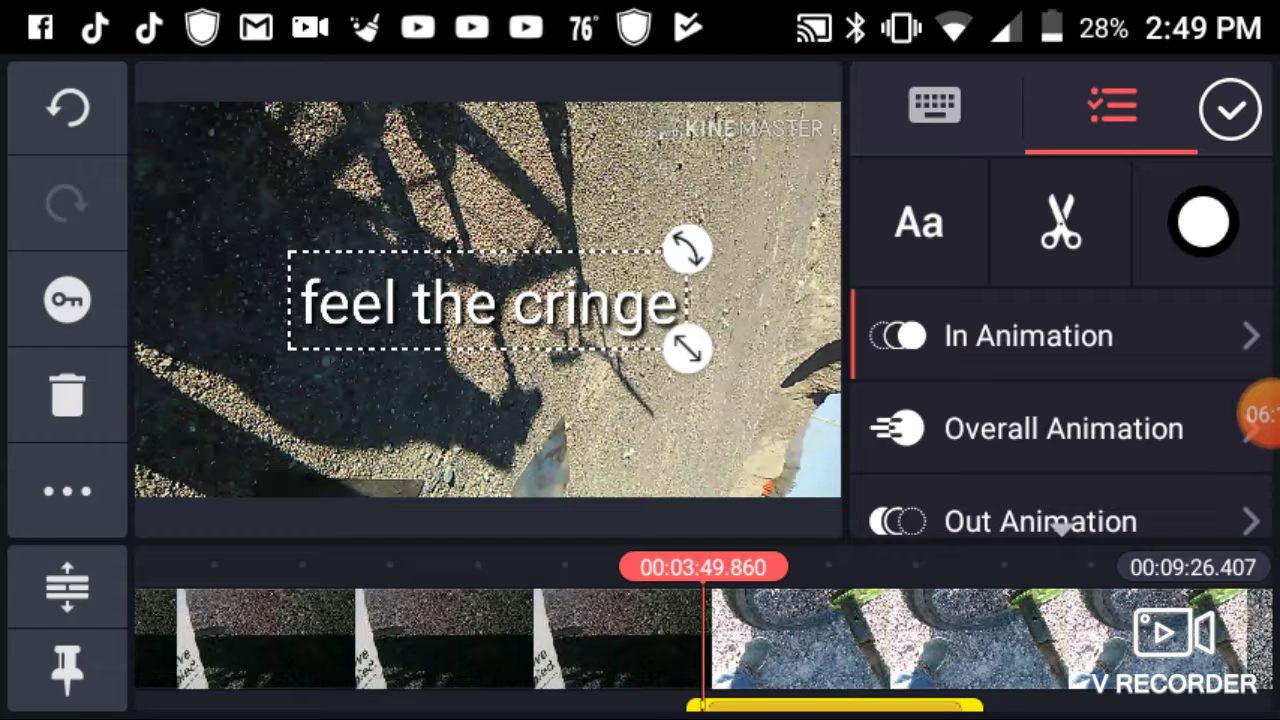
# Preview Slide Right, Scale Up and Scale Down in-animations and settle on Wipe Right for the text.
pyautogui.click(1027, 335)
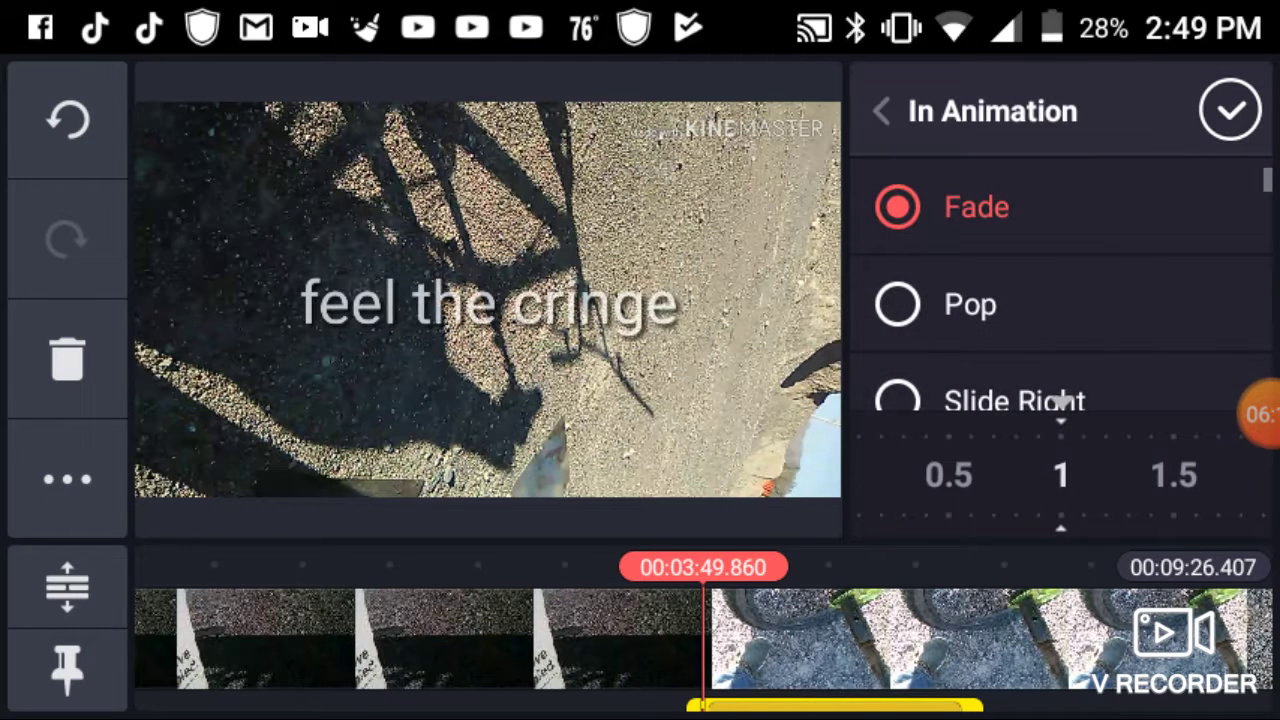
pyautogui.scroll(-3)
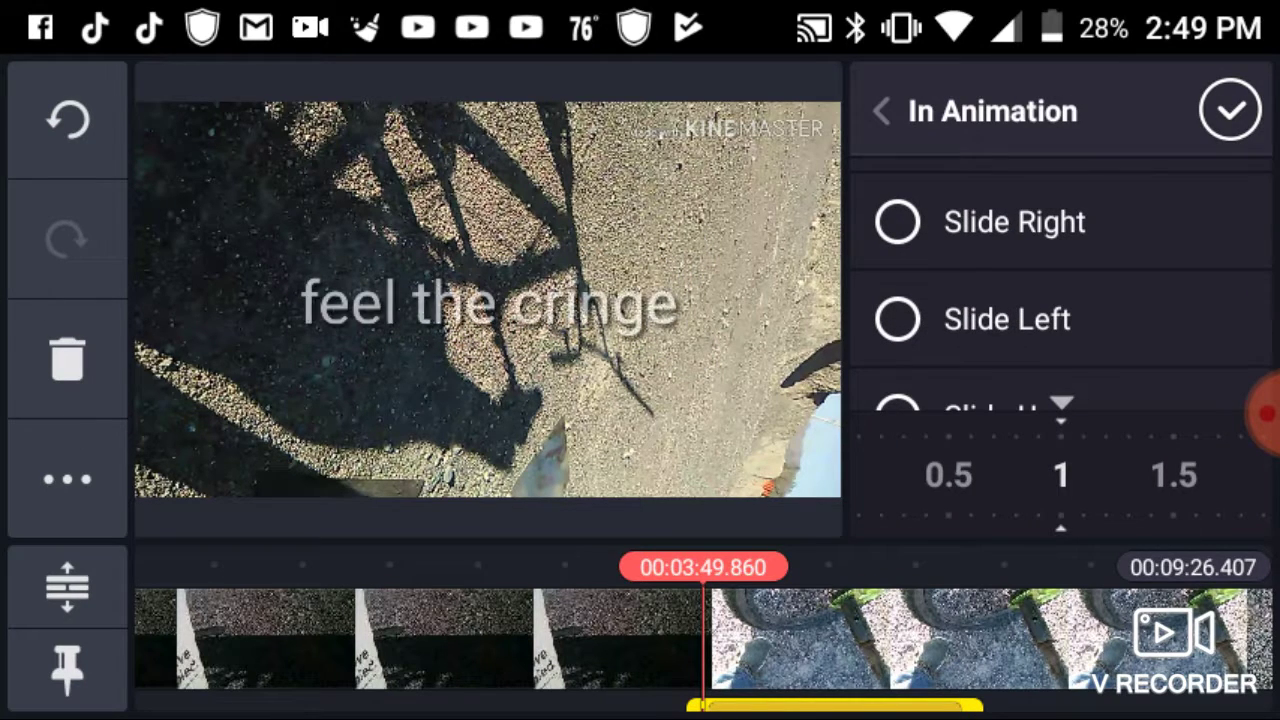
pyautogui.click(897, 319)
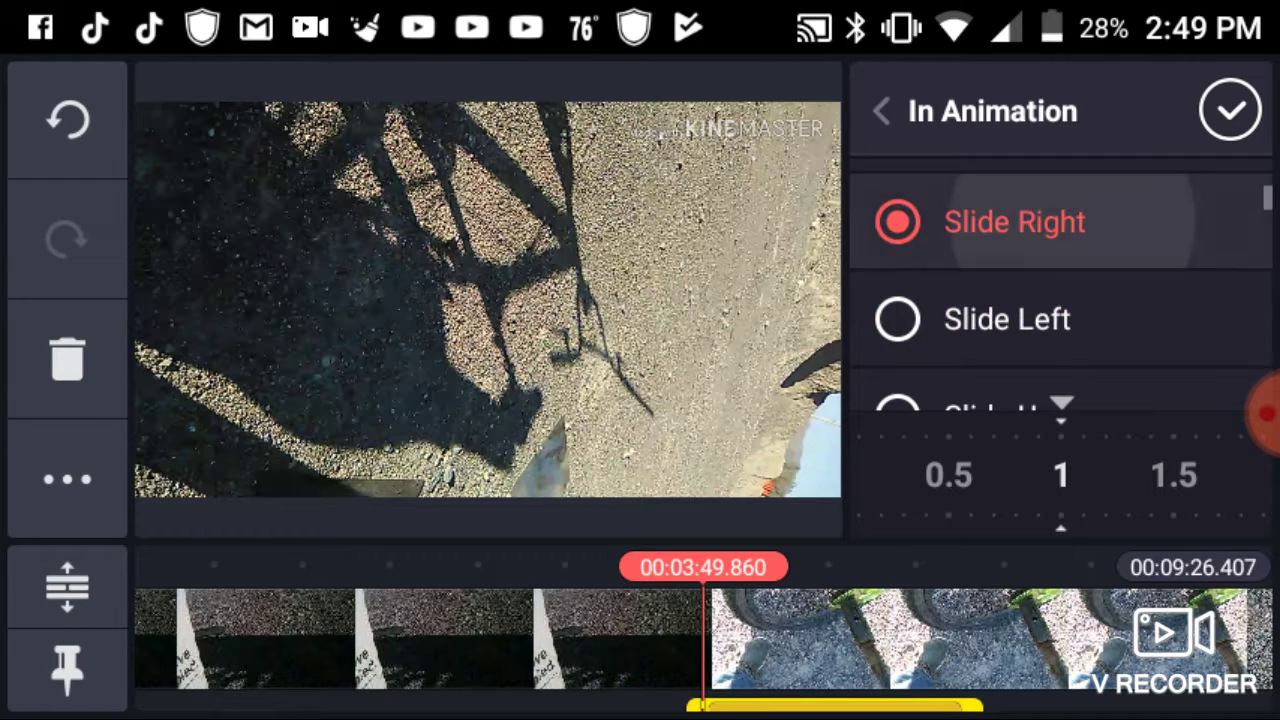
pyautogui.scroll(3)
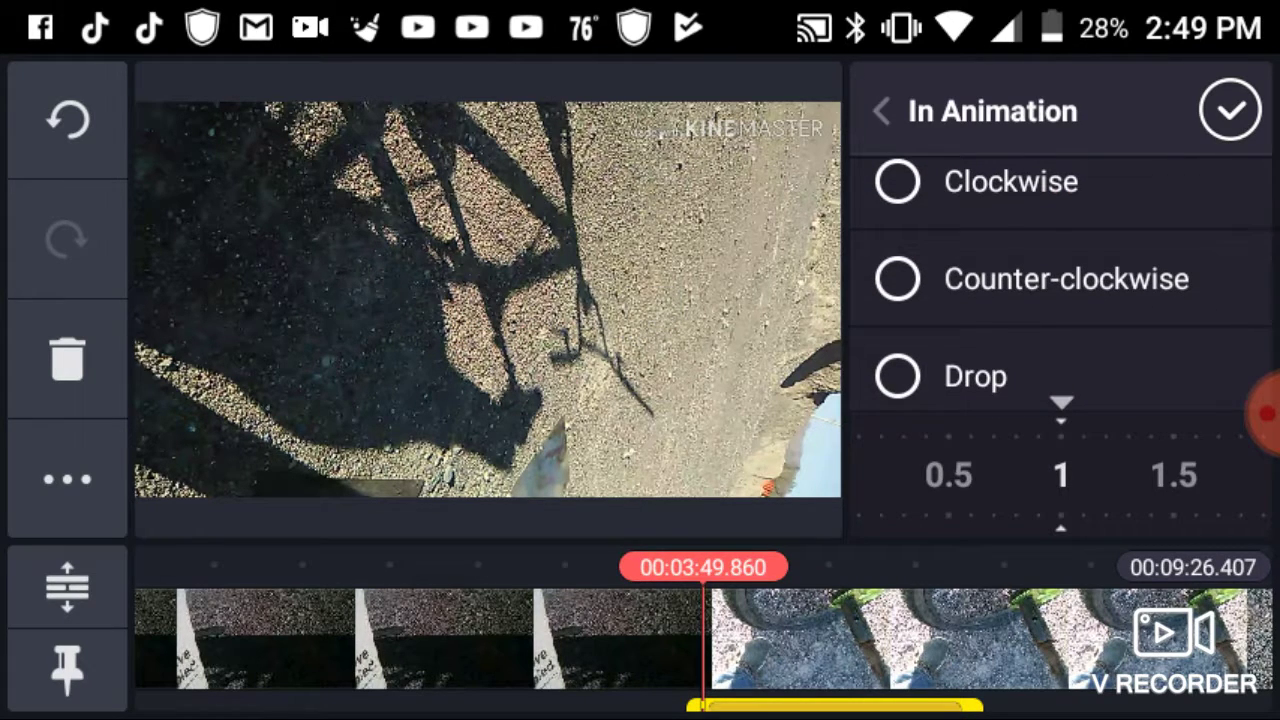
pyautogui.click(897, 375)
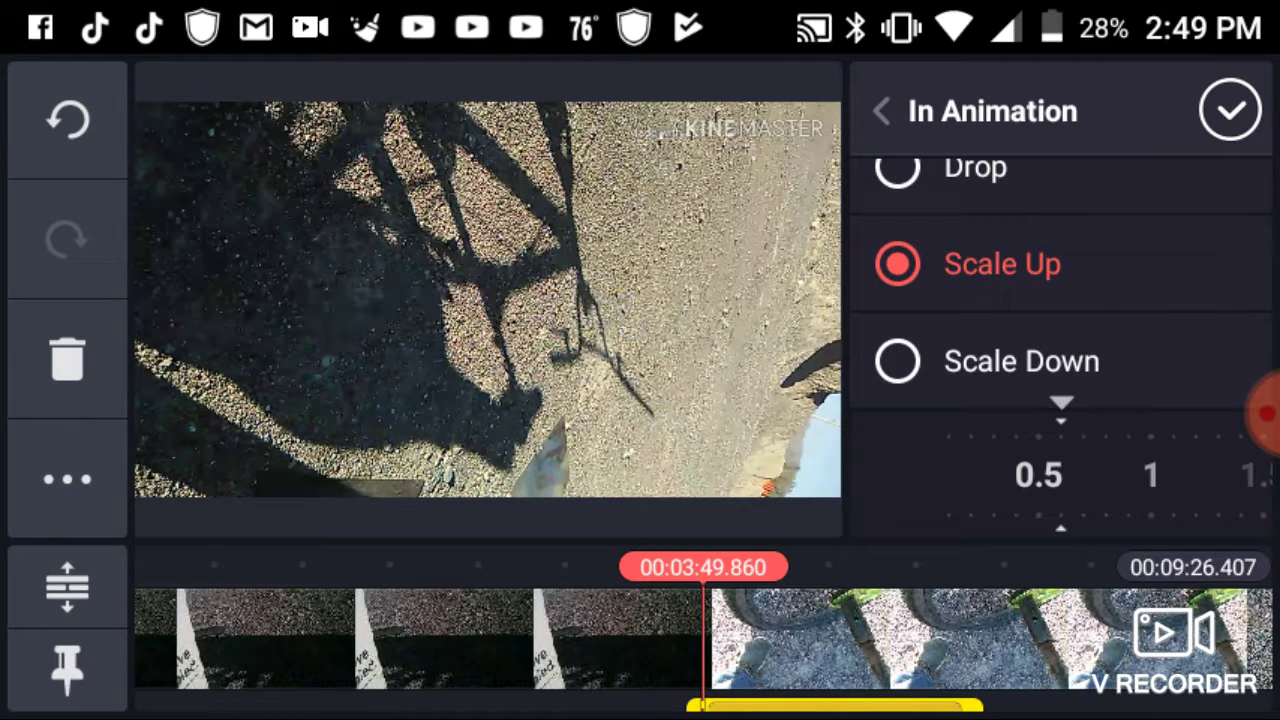
pyautogui.click(897, 361)
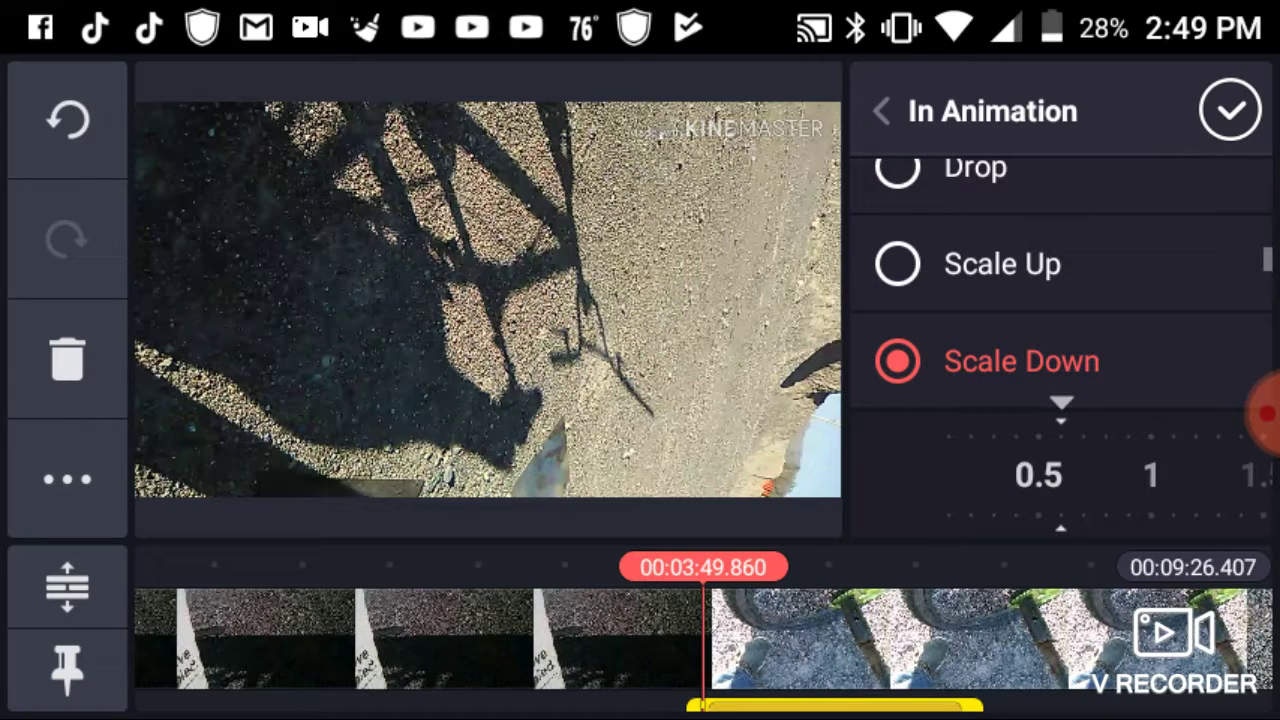
pyautogui.scroll(-3)
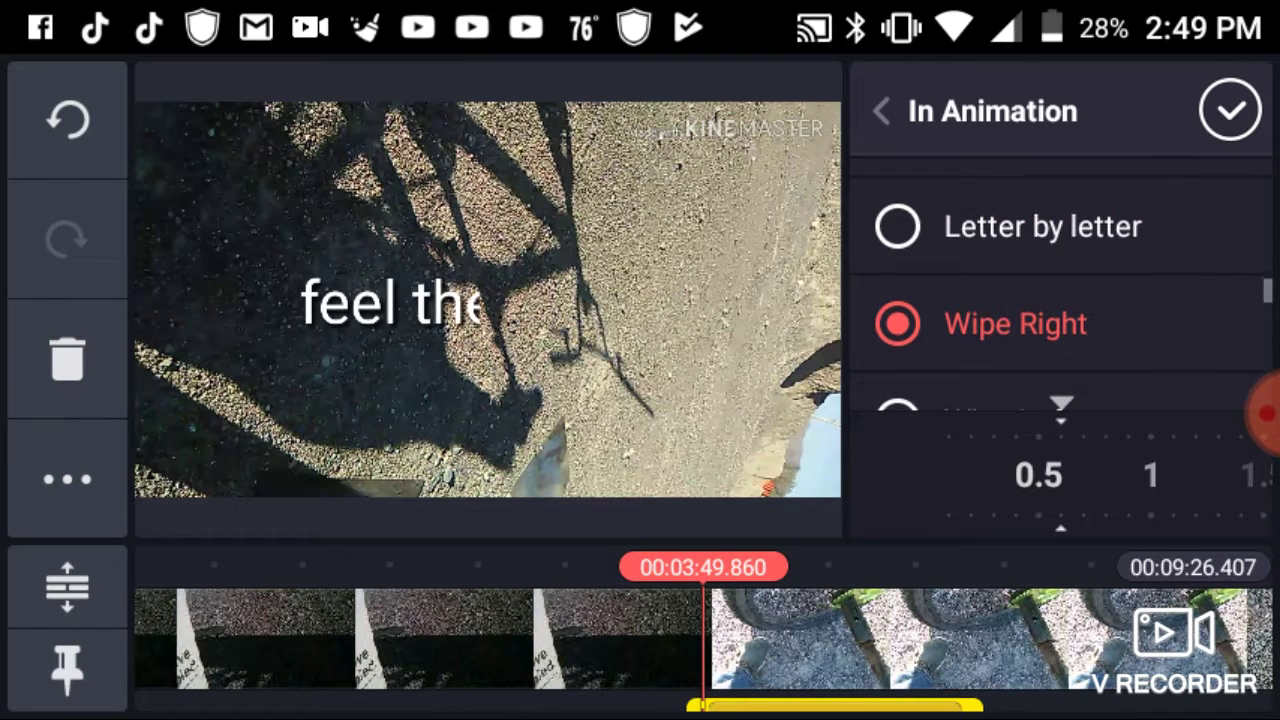
pyautogui.scroll(-3)
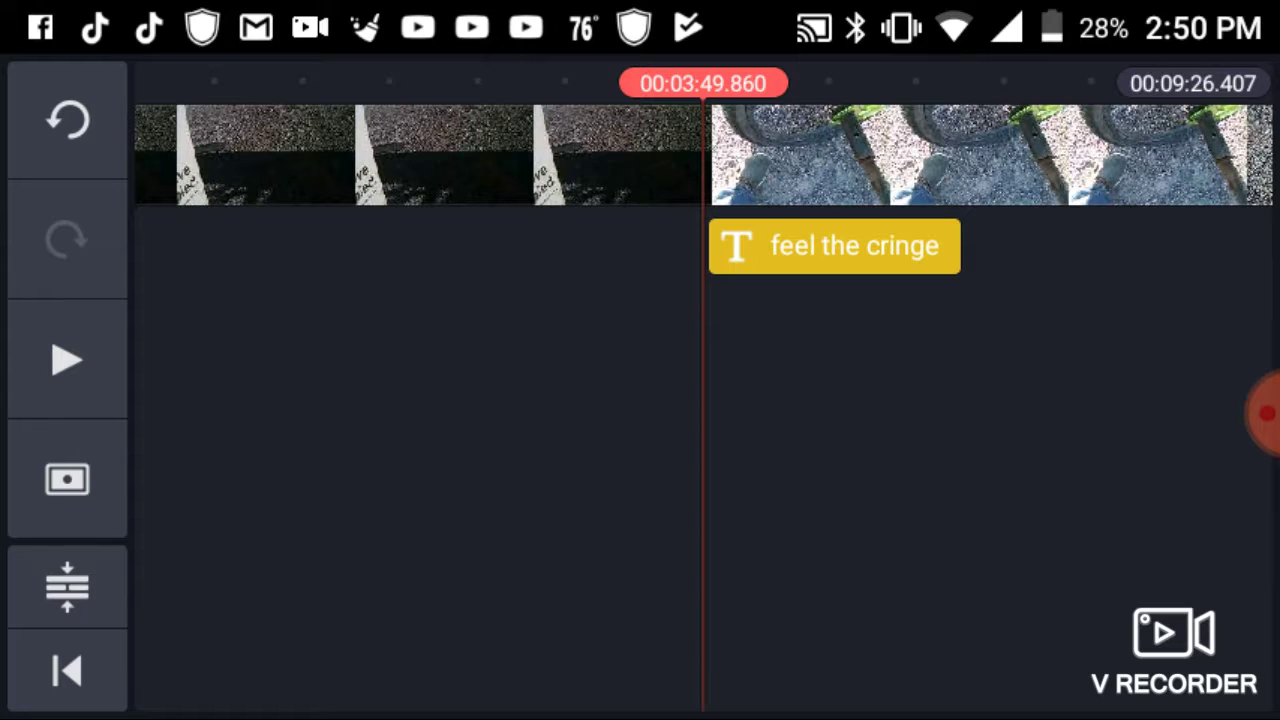
# Reopen and close the 'feel the cringe' text settings, ending at 03:47.142 in the main editor.
pyautogui.click(834, 246)
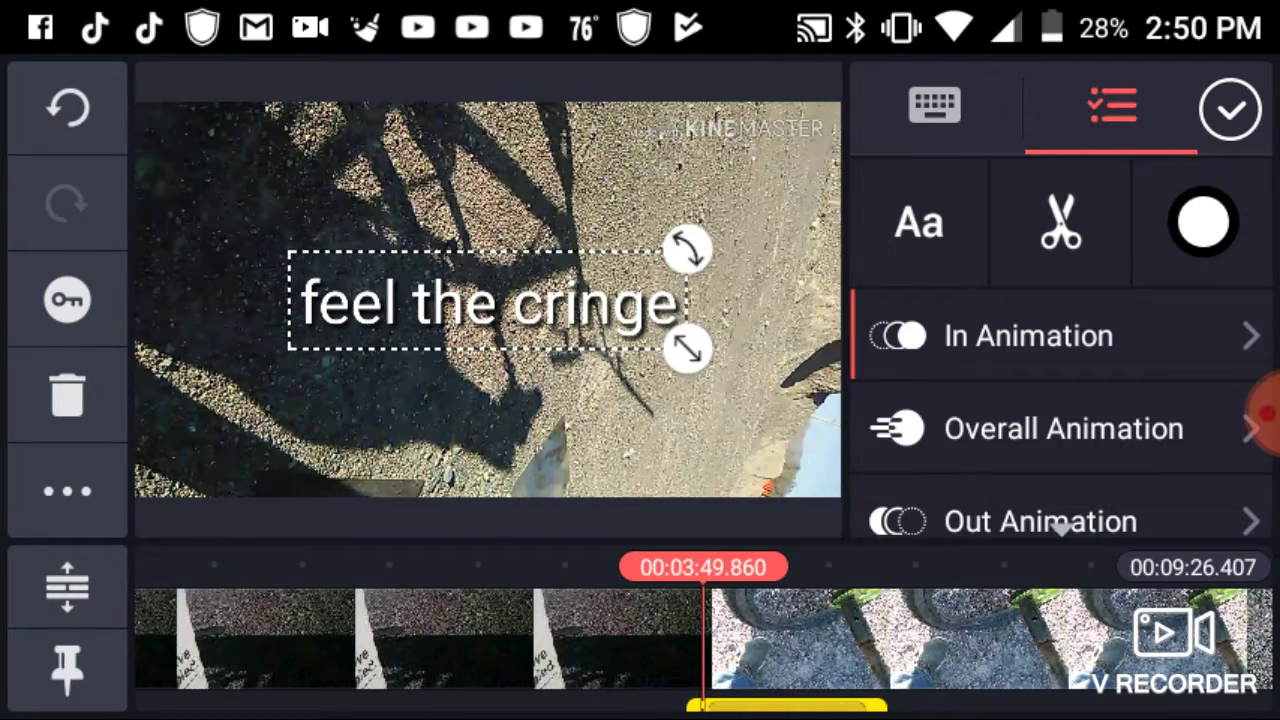
pyautogui.click(1230, 108)
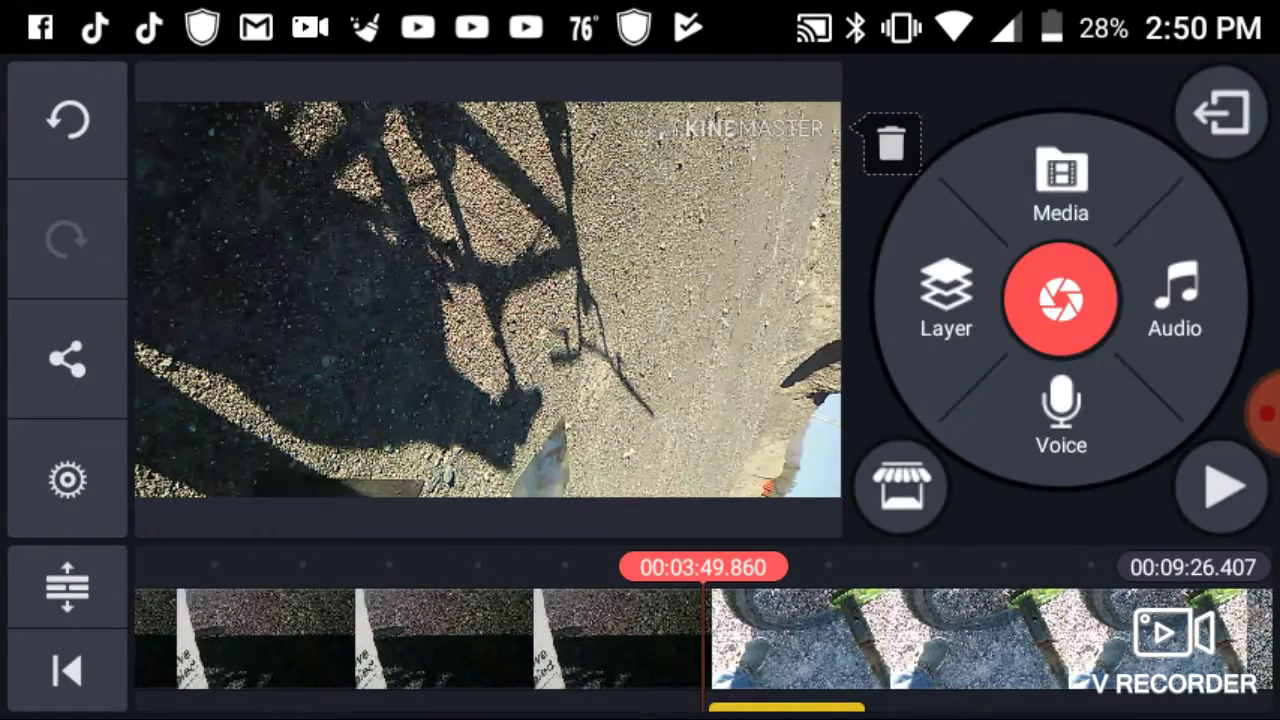
pyautogui.click(1221, 487)
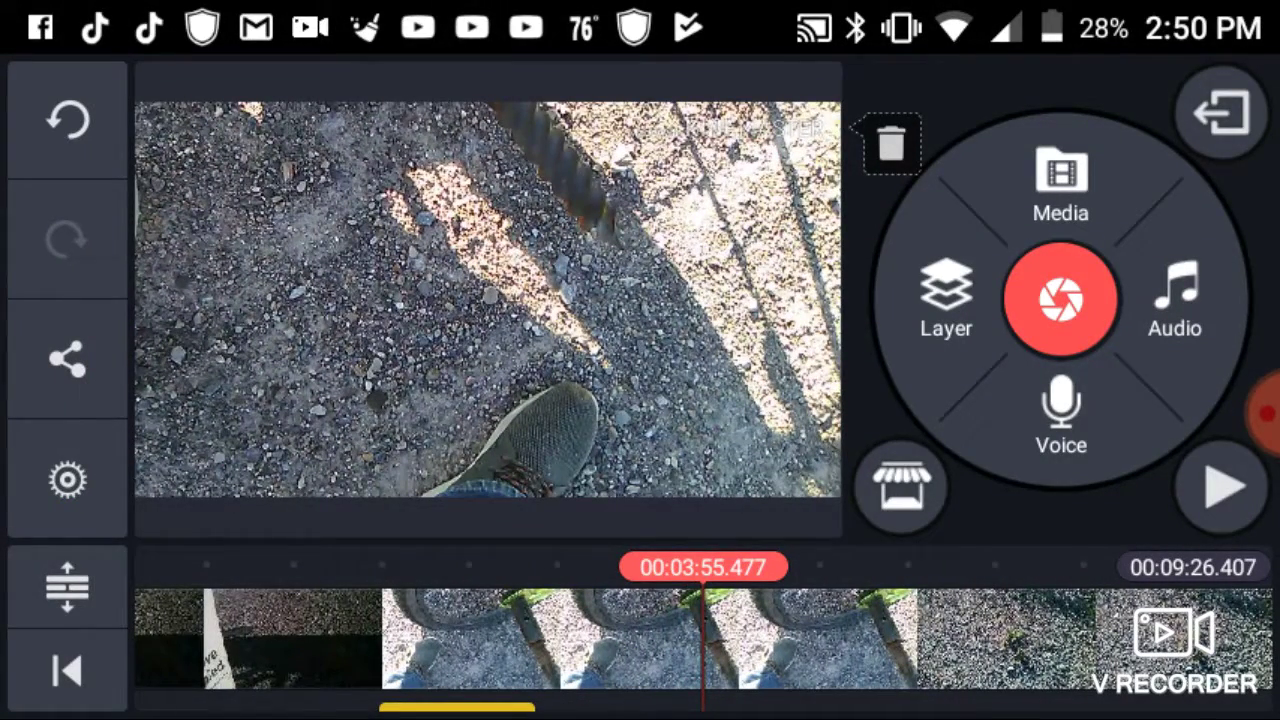
pyautogui.click(945, 300)
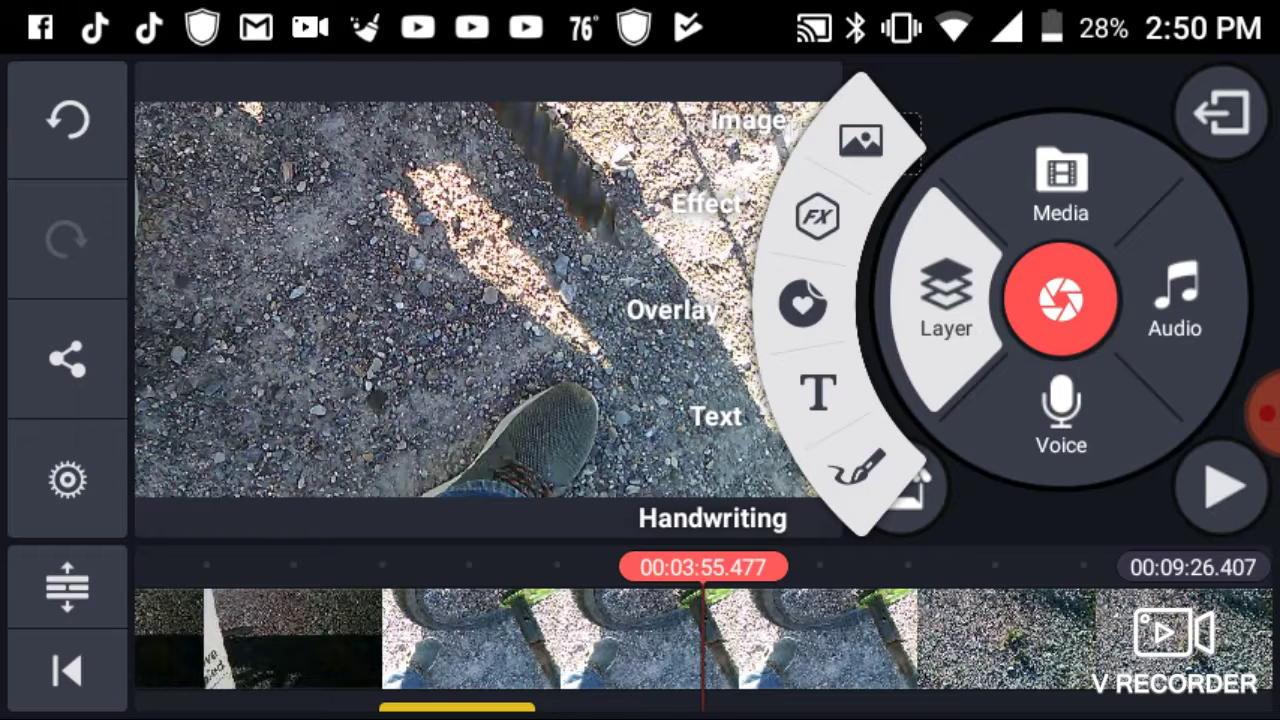
pyautogui.click(945, 295)
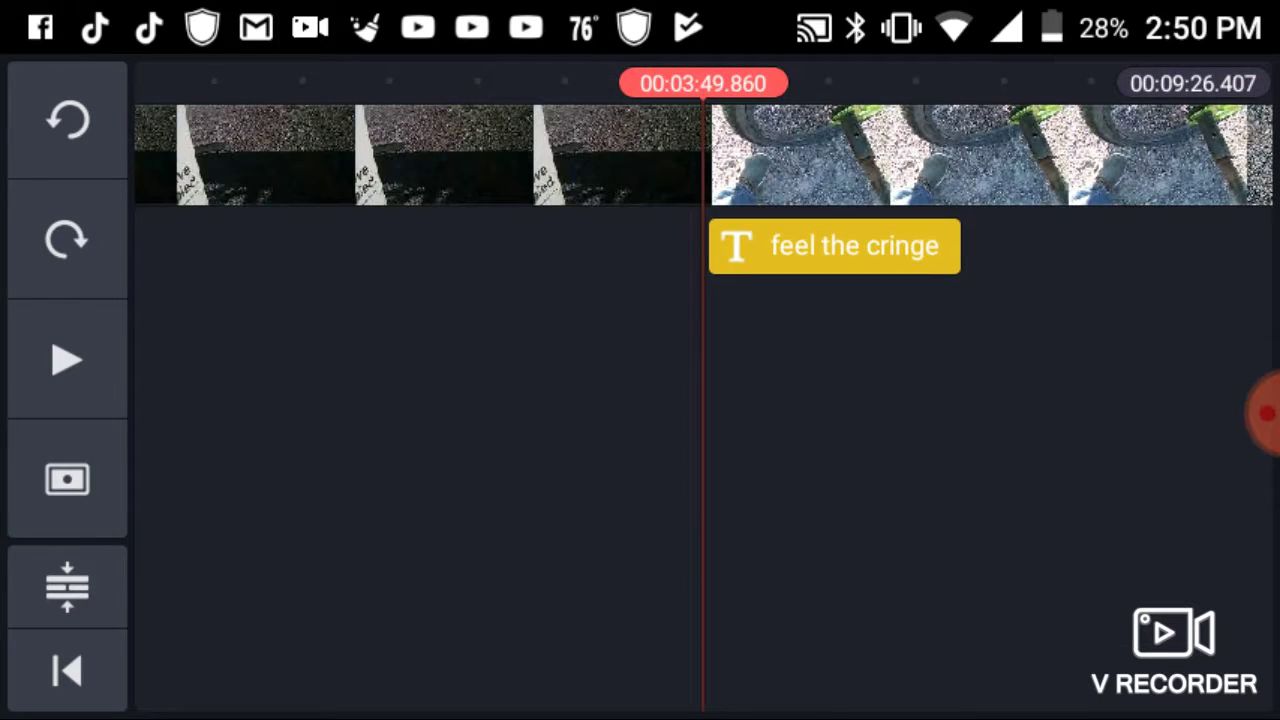
pyautogui.click(833, 246)
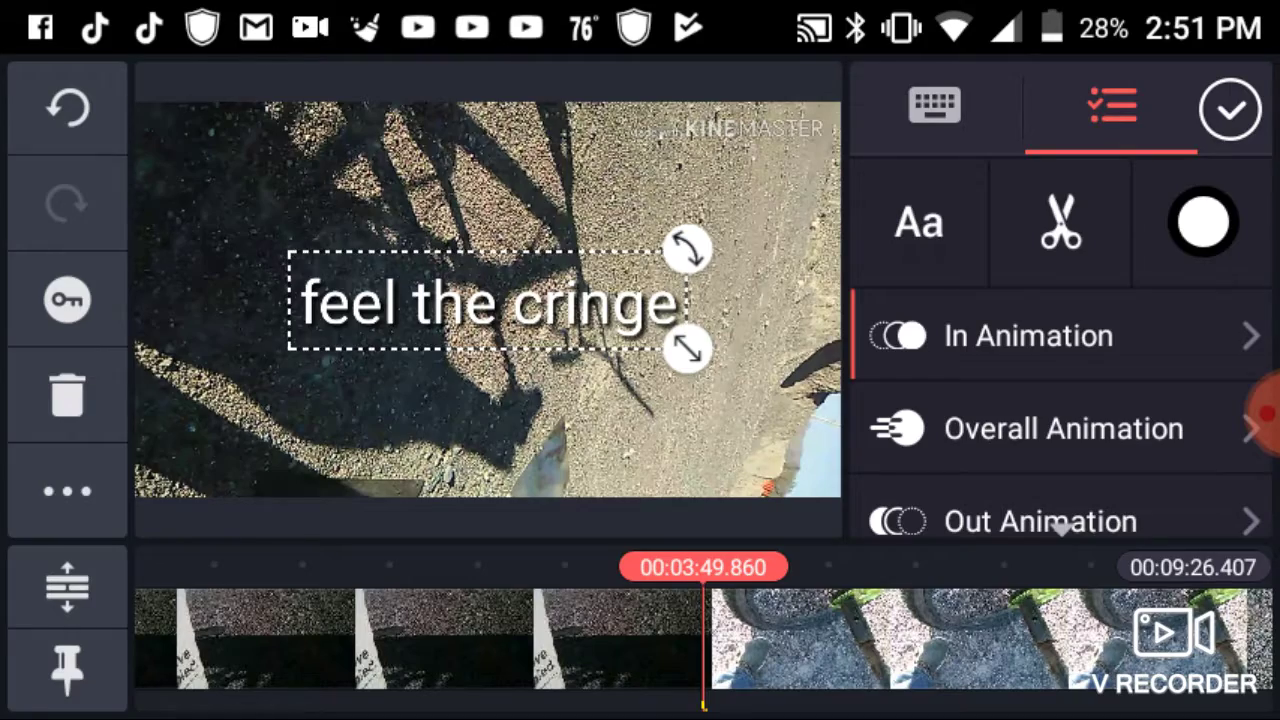
pyautogui.click(1230, 108)
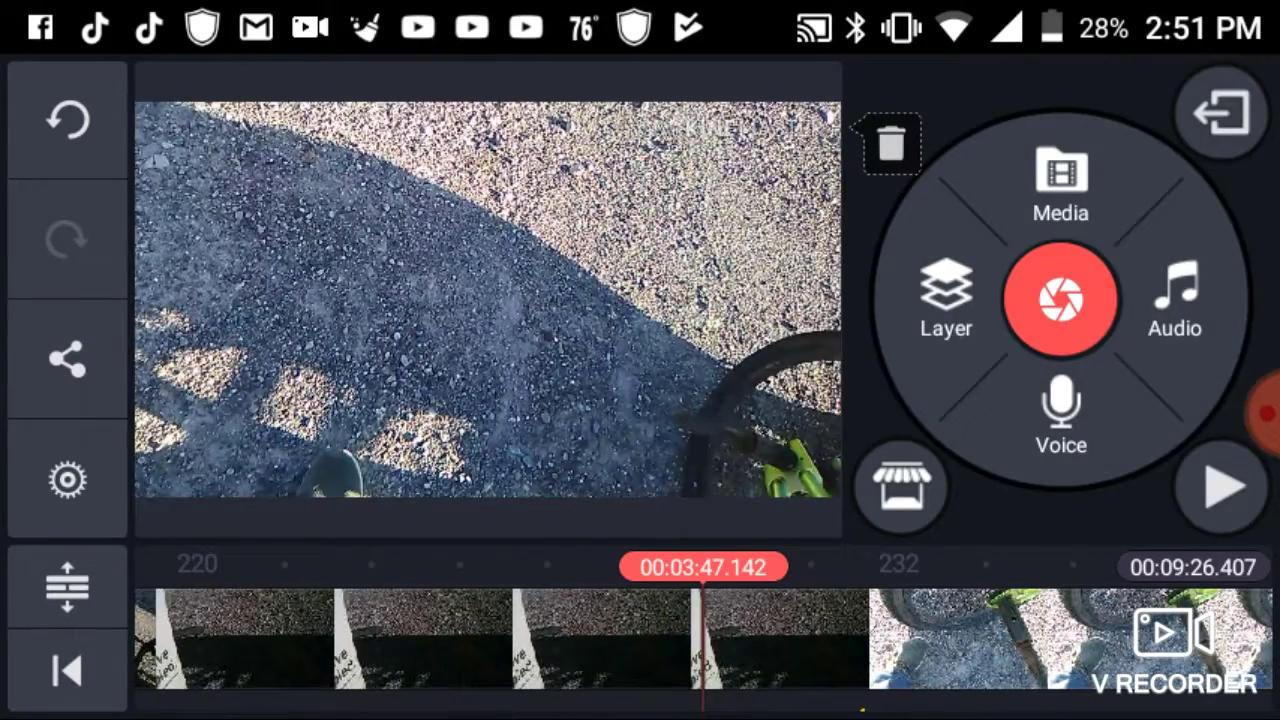
# Play the edit past the text, then exit to the start screen listing the Untitled project.
pyautogui.click(1221, 487)
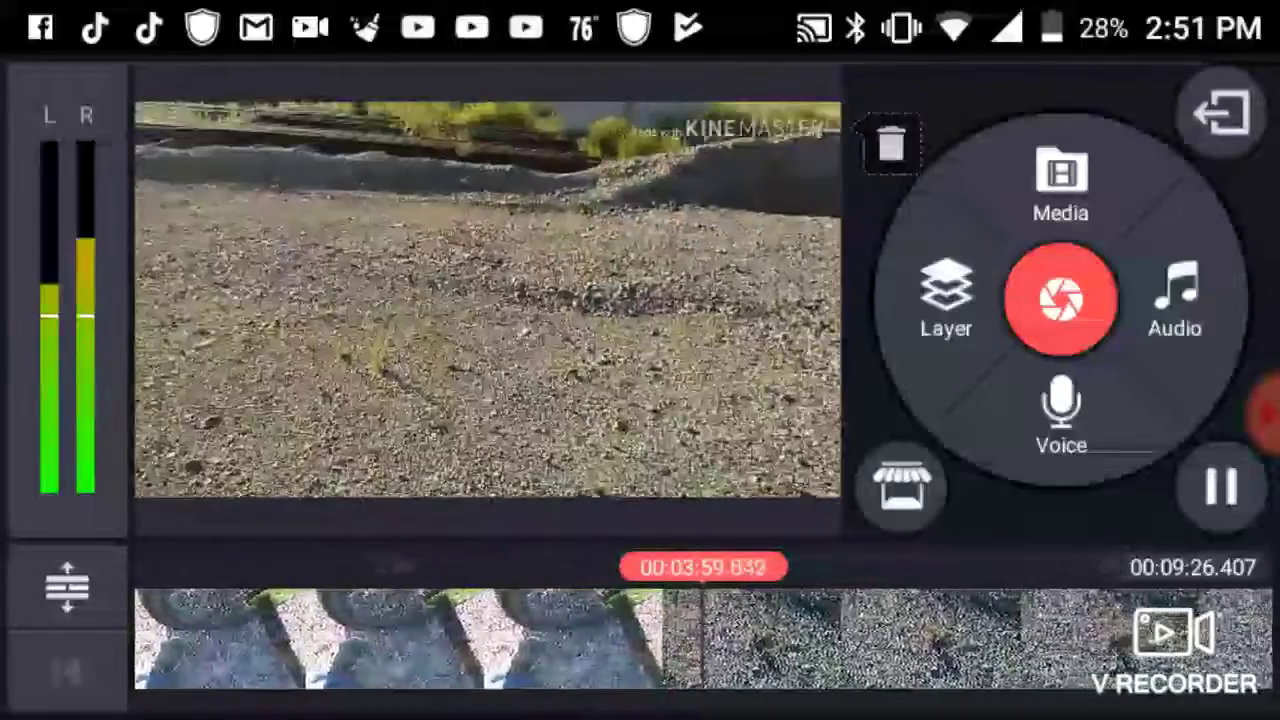
pyautogui.click(1221, 488)
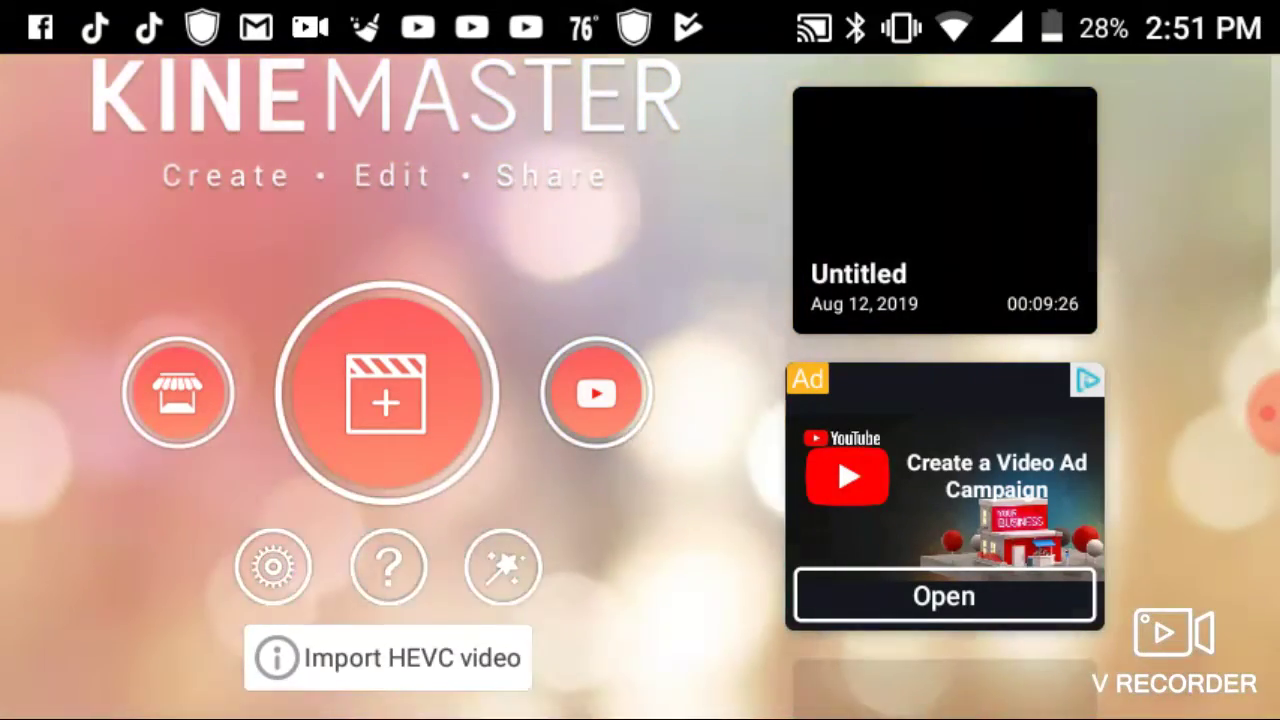
# Share the project as HD 720p at 30 fps and skip the Premium offer to begin exporting.
pyautogui.click(943, 210)
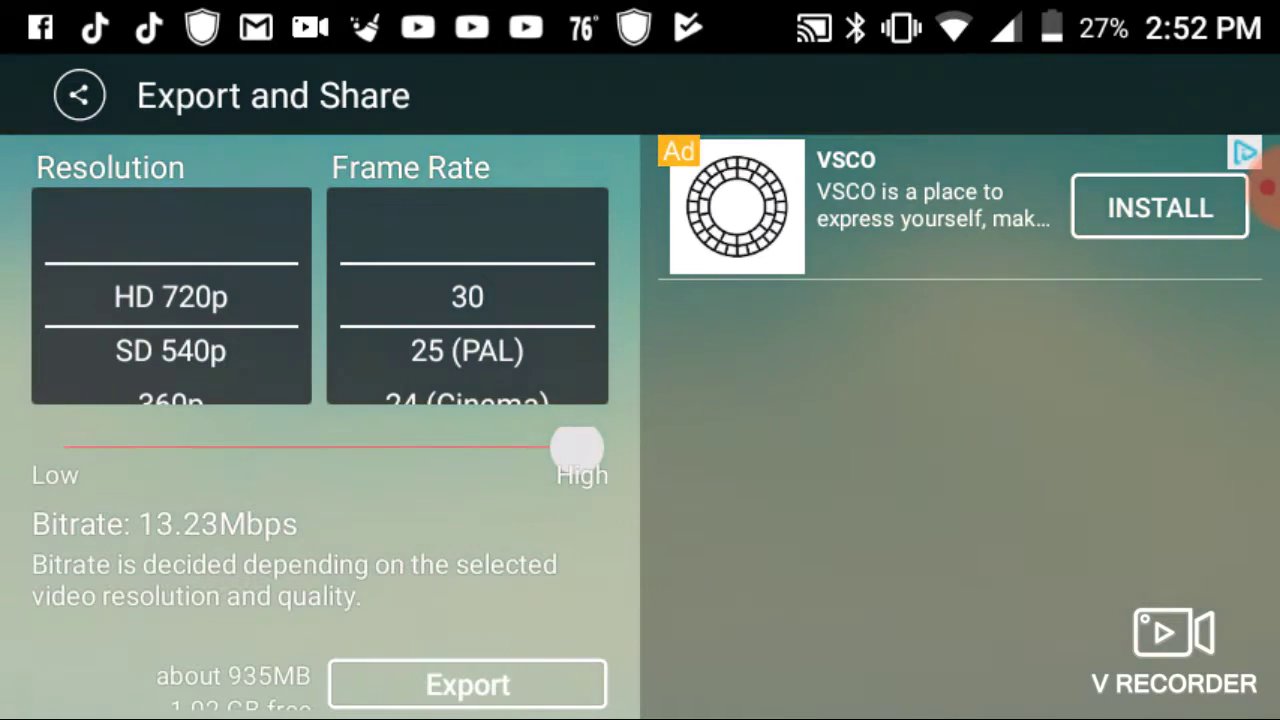
pyautogui.click(467, 684)
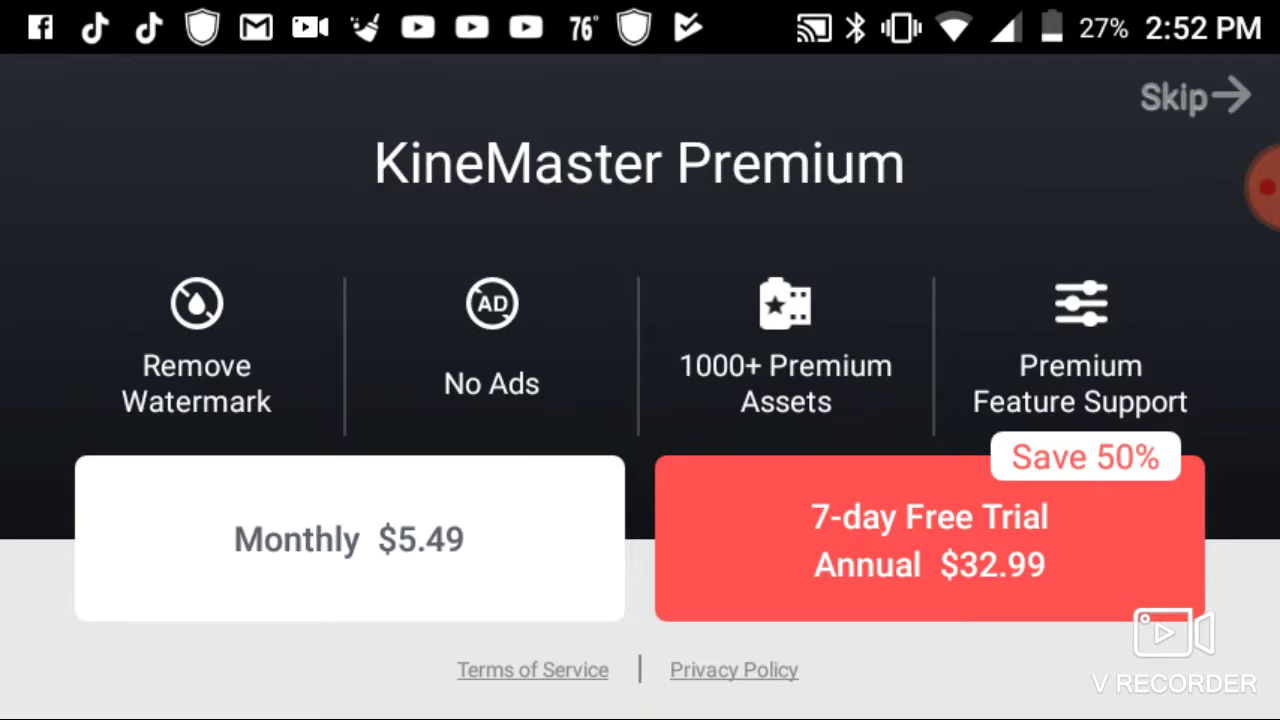
pyautogui.click(1190, 95)
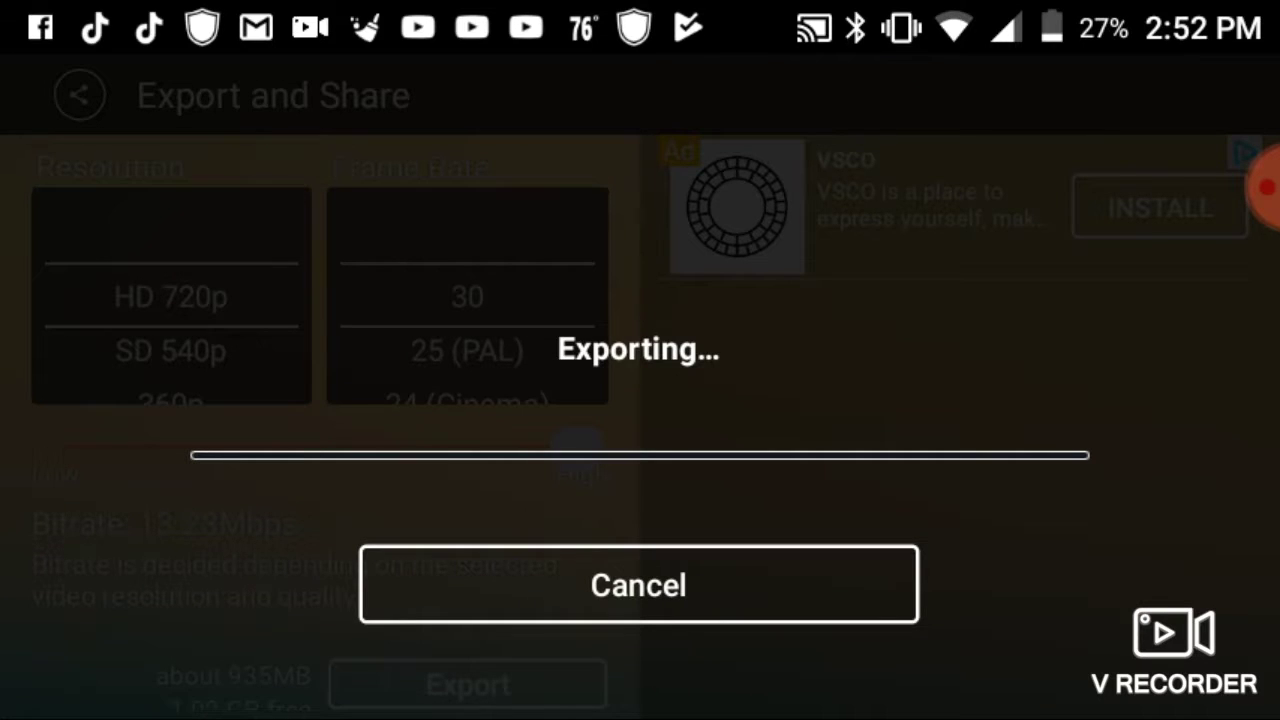